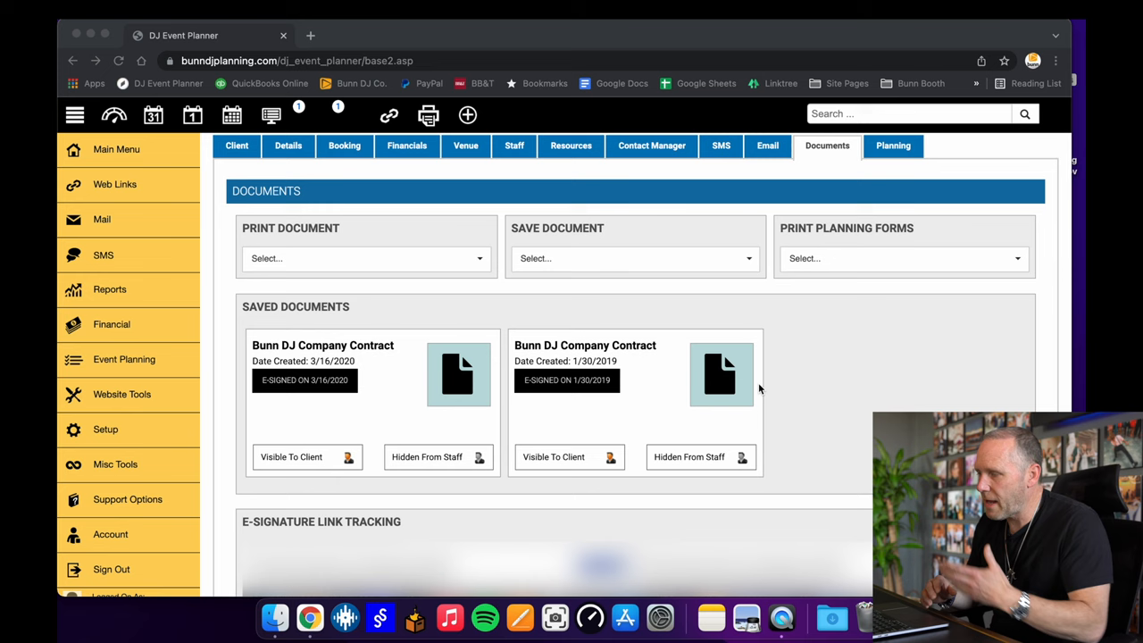
mouse_move(802, 317)
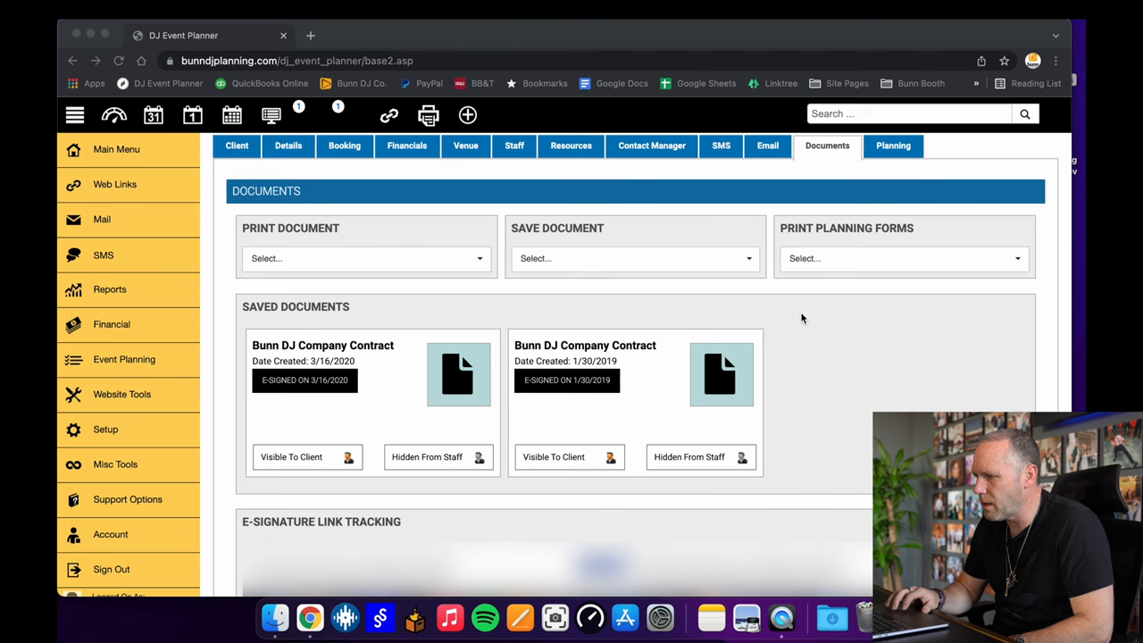
- Export the event's 9 requested songs from the Planning tab's Music section
left_click(893, 146)
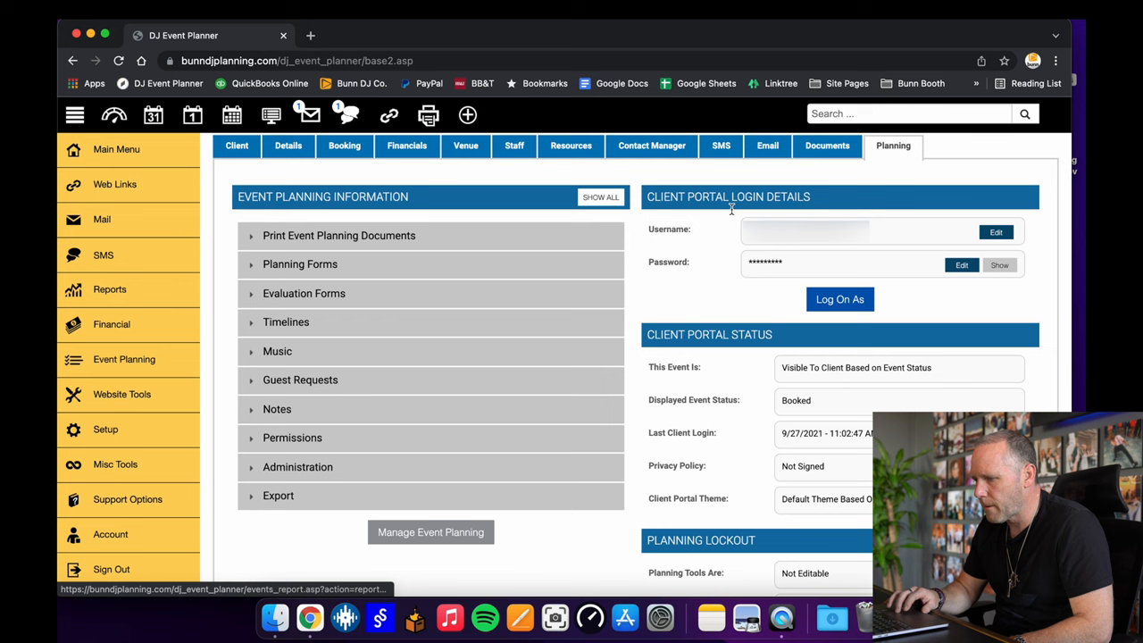
left_click(276, 350)
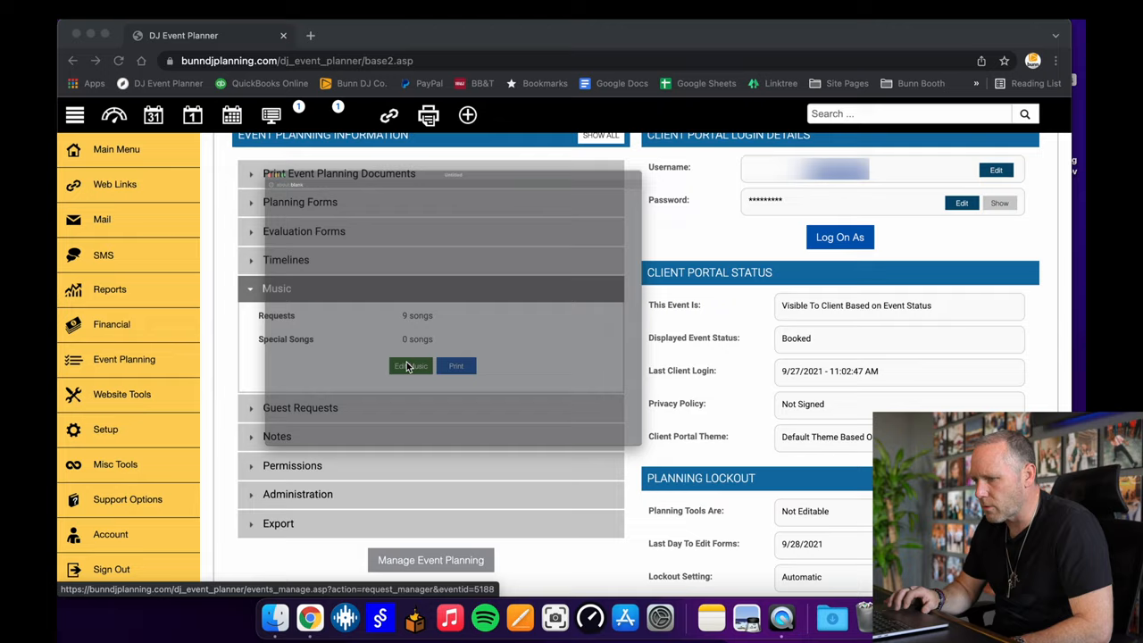
left_click(411, 366)
type("google")
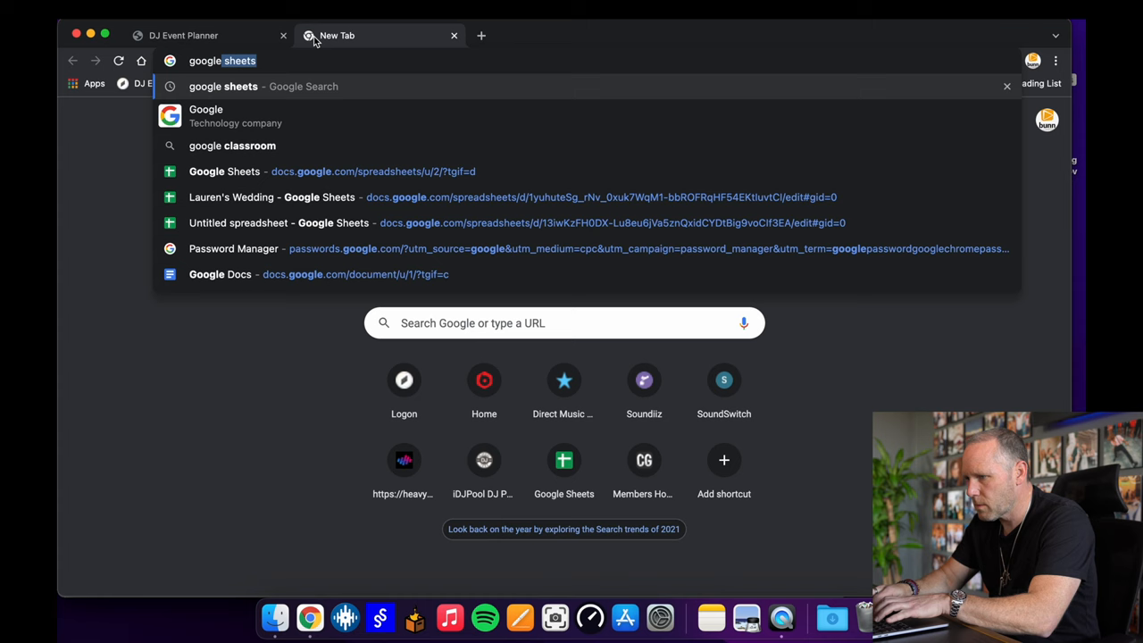
- Paste the 9 song requests into a blank sheet, copy the title and artist columns C1:D9, and launch Crate Hackers
left_click(225, 172)
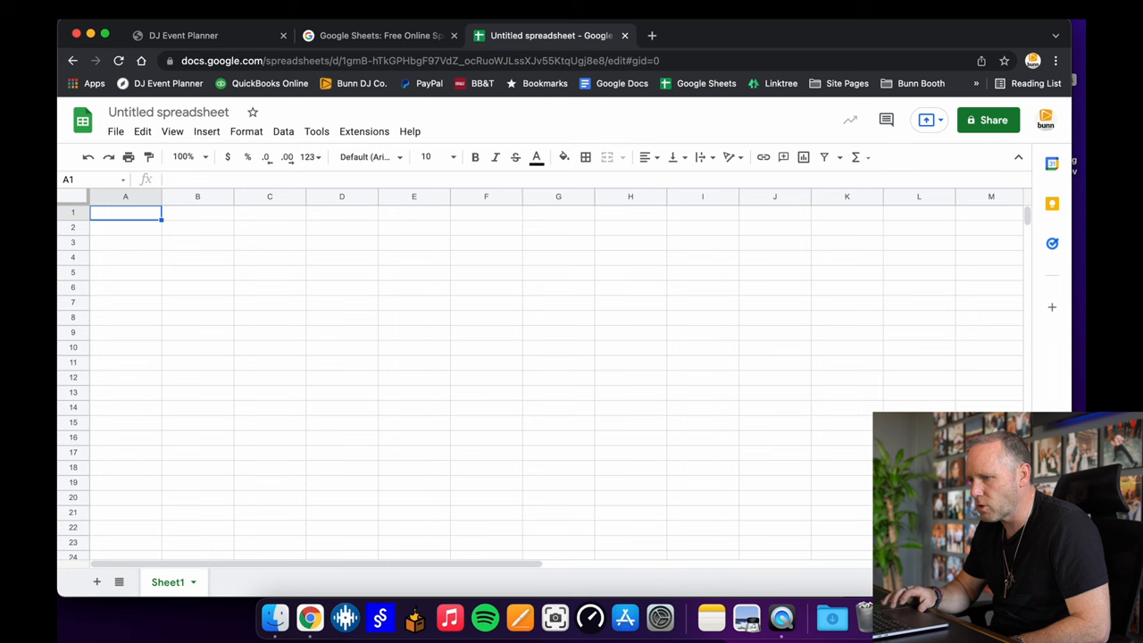
key("Cmd+Shift+V")
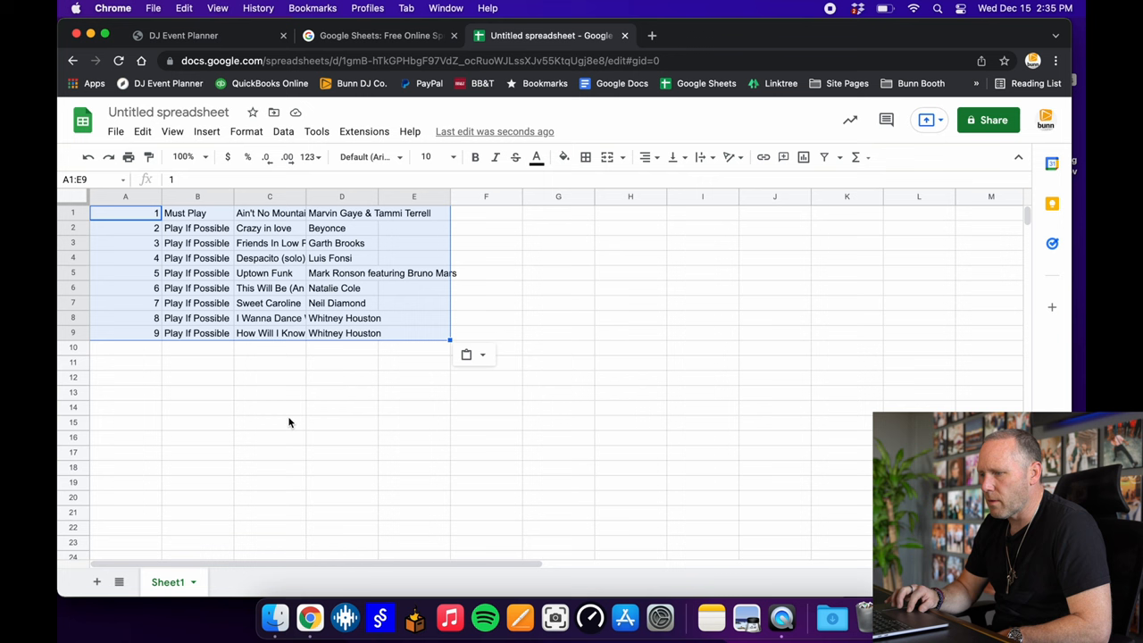
left_click(268, 212)
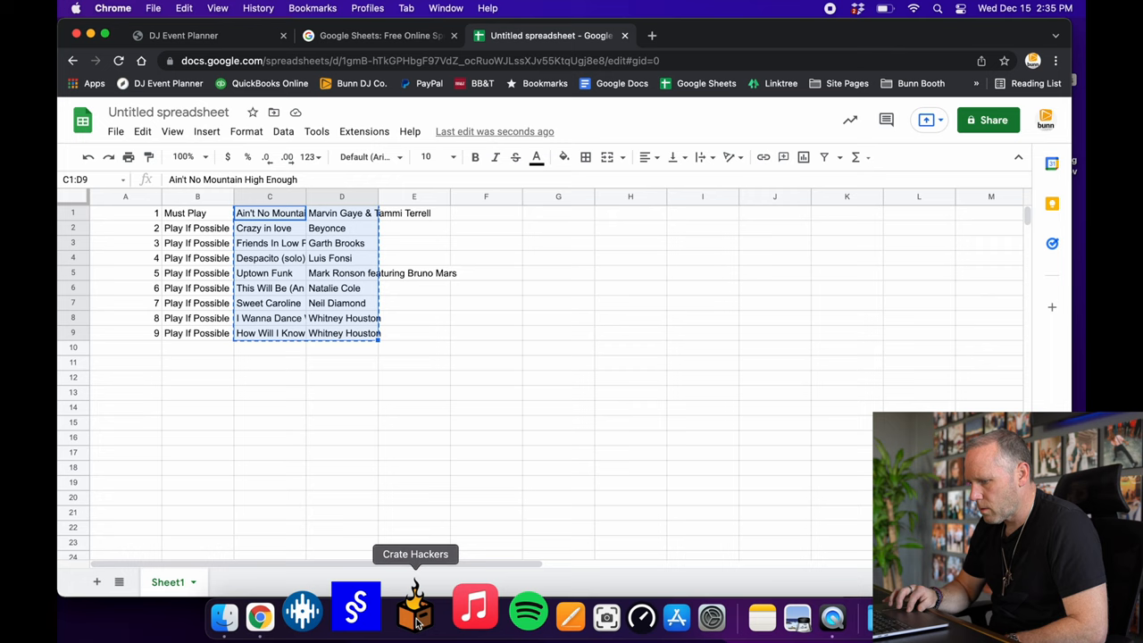
left_click(415, 607)
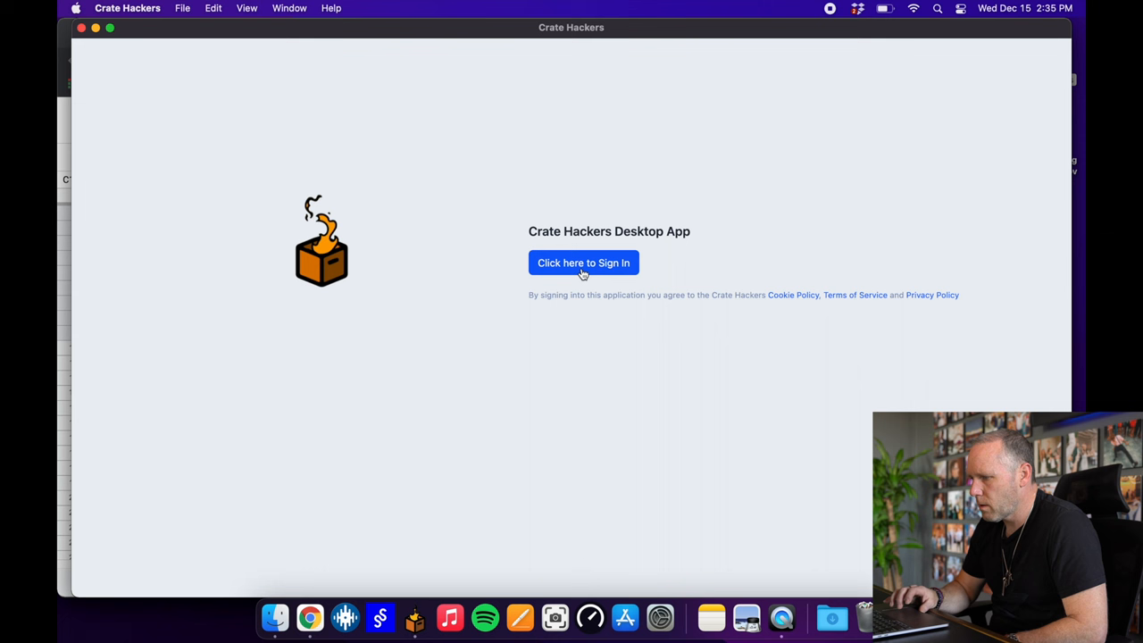
- Sign in and paste the song list as Title Artist (tab delimited) data to generate the Lauren's Wedding crate
left_click(582, 263)
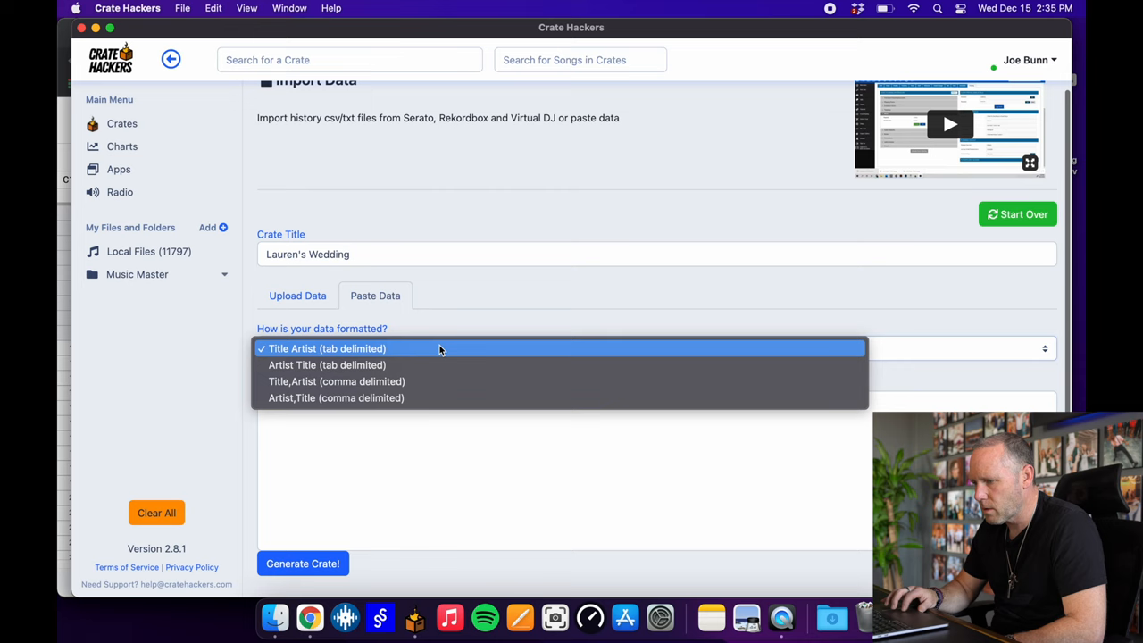
left_click(327, 348)
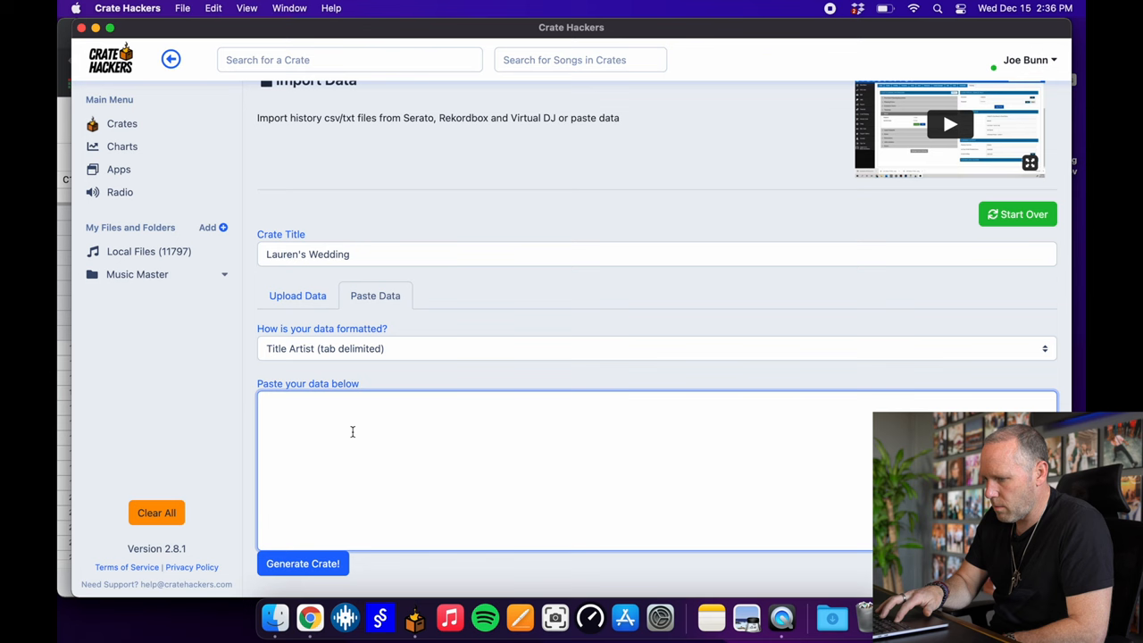
left_click(304, 564)
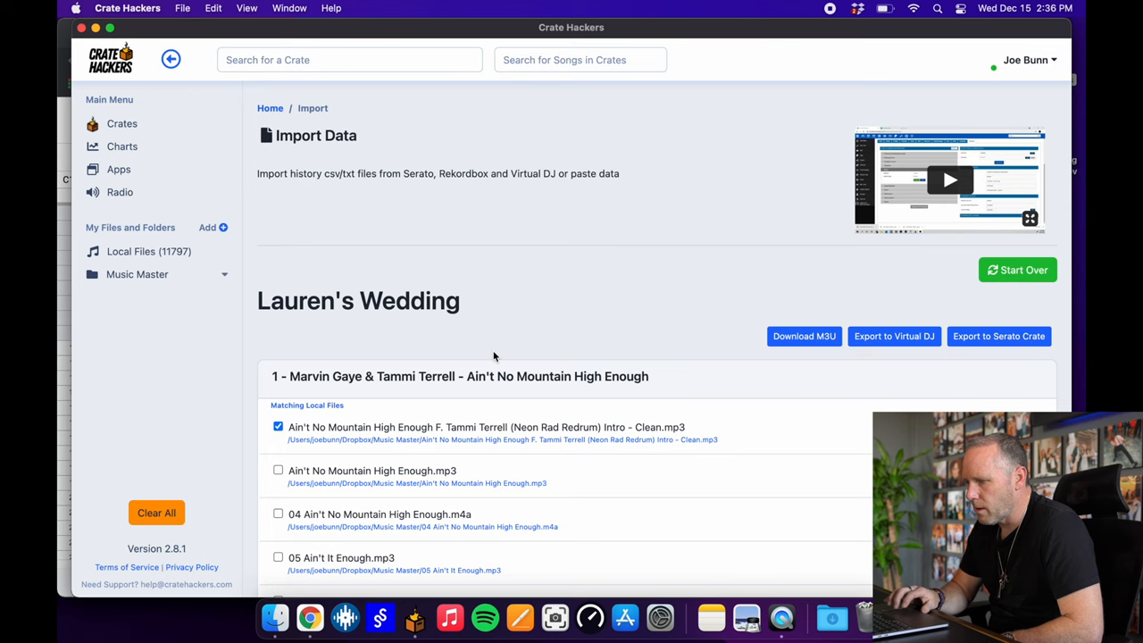
- Review the matched local files listed for each requested song in the Lauren's Wedding crate
scroll("down", 3)
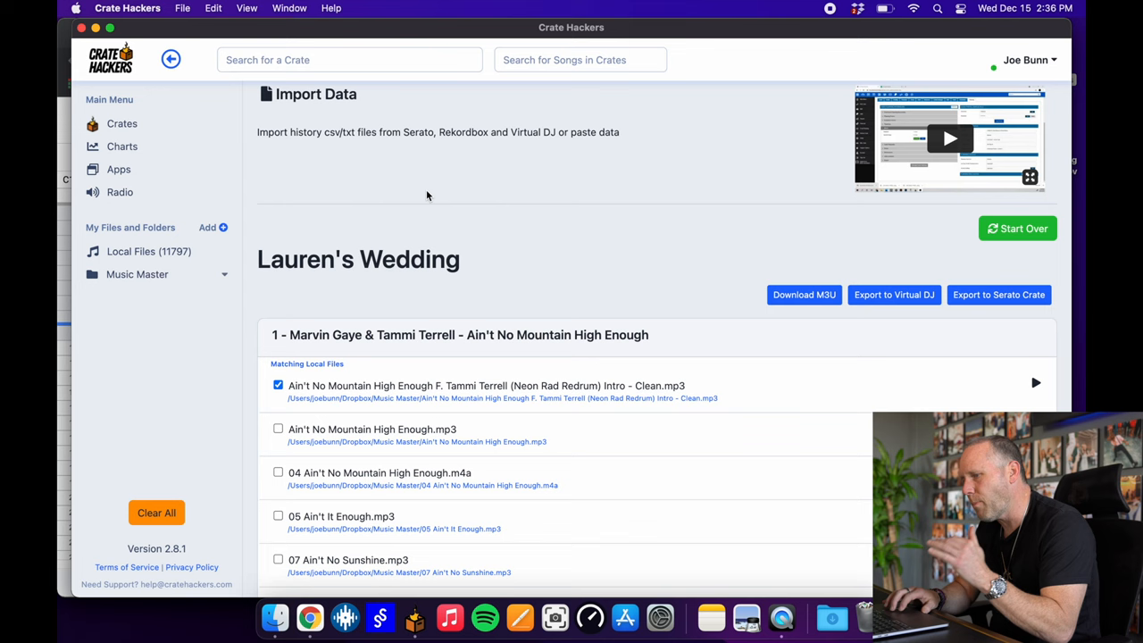
scroll("down", 3)
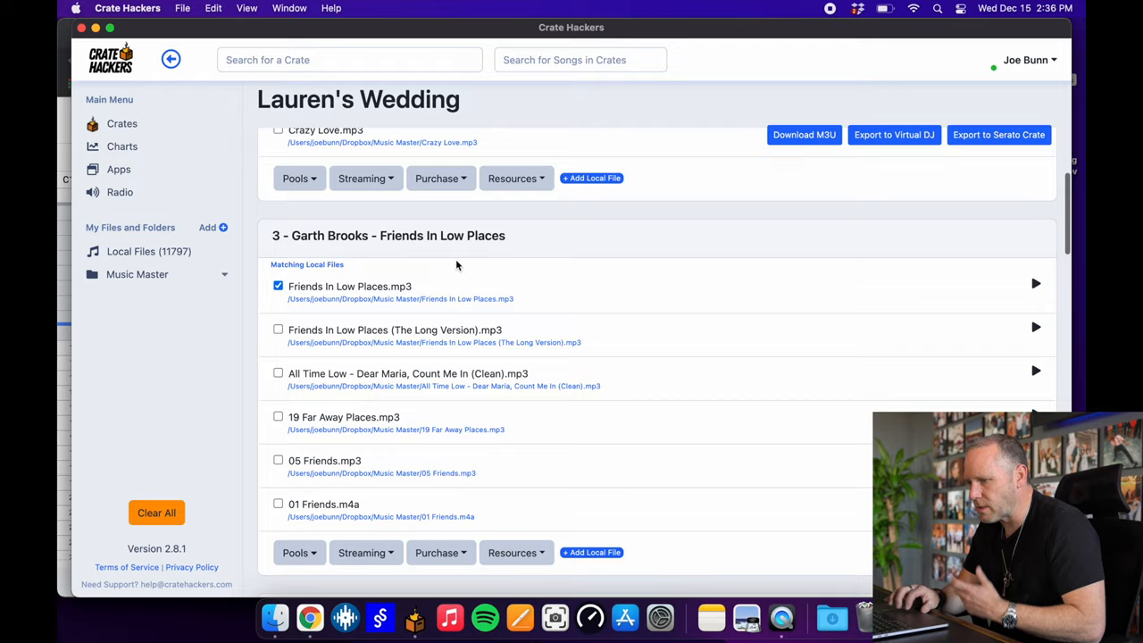
scroll("down", 3)
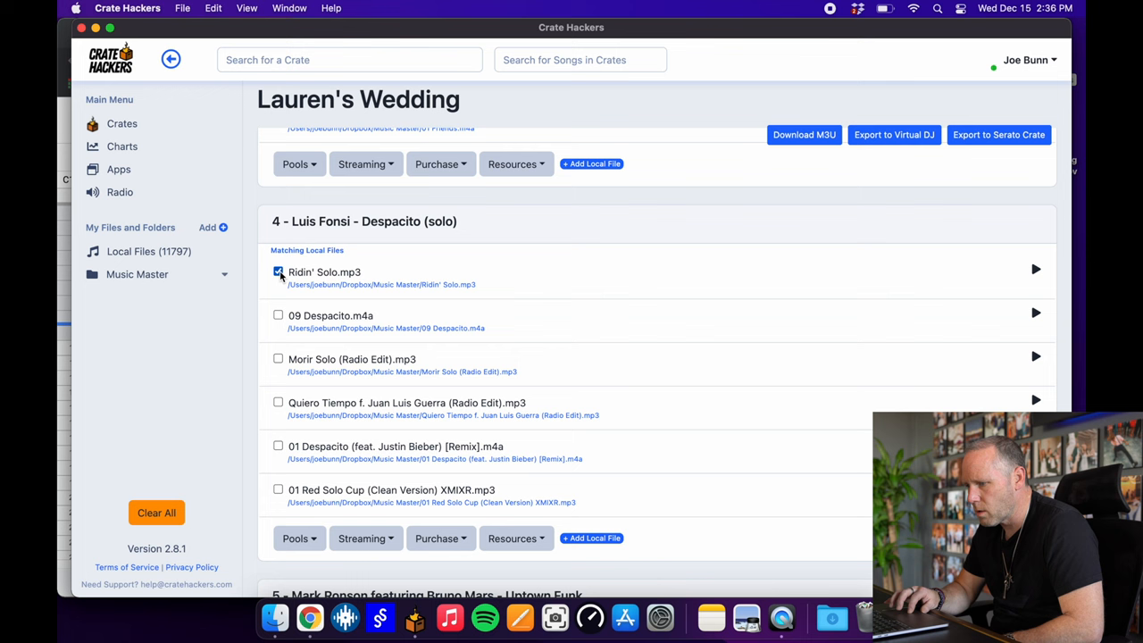
scroll("down", 3)
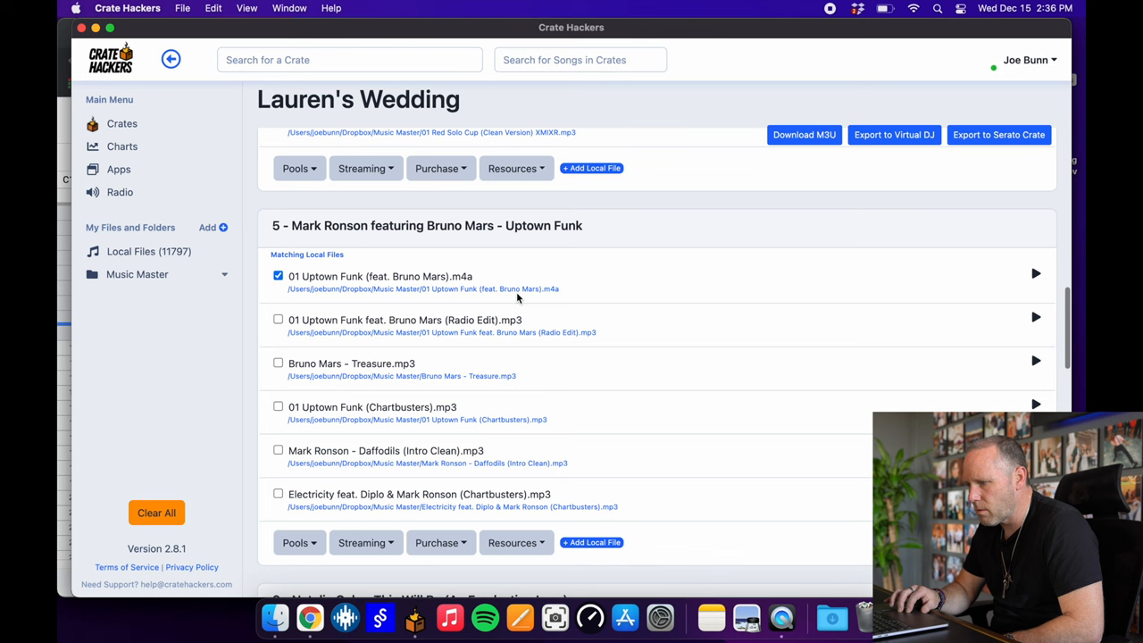
scroll("down", 3)
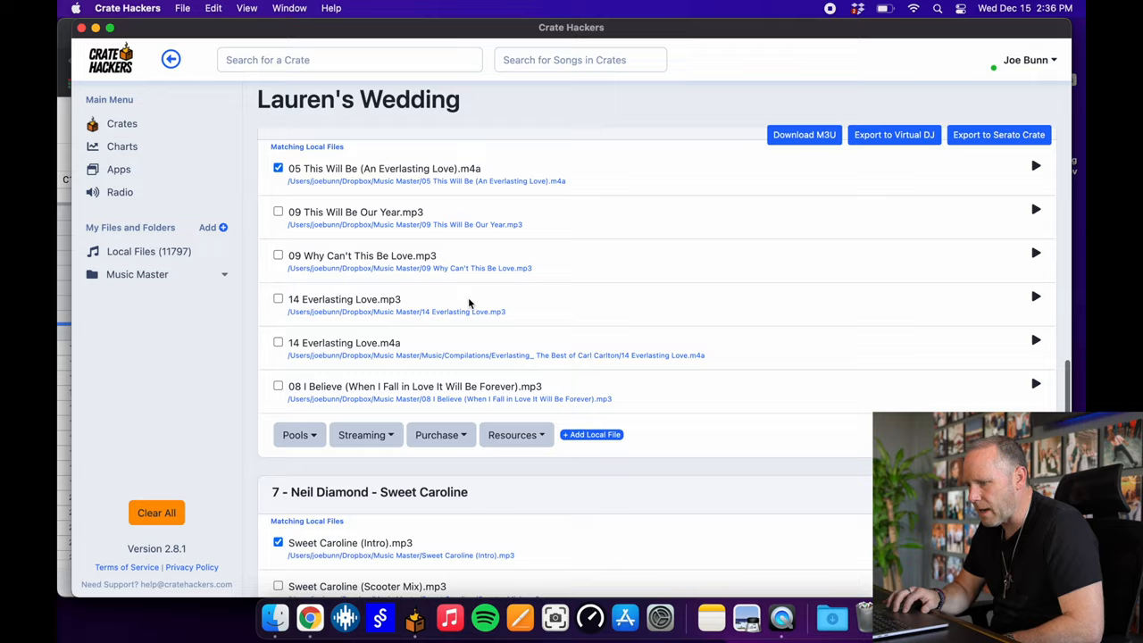
scroll("down", 3)
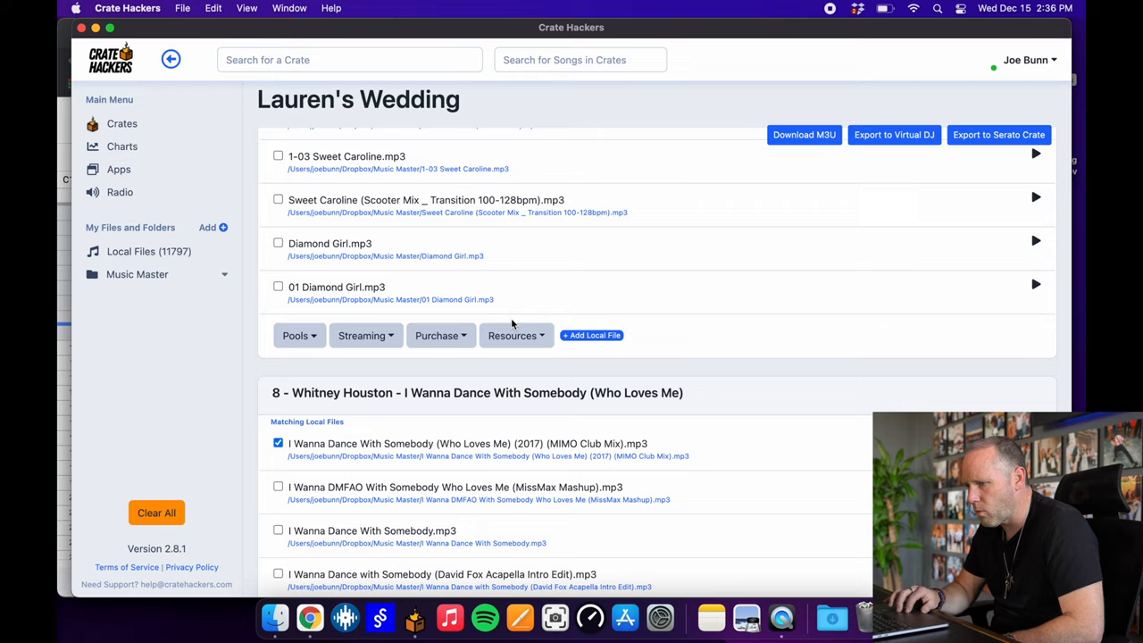
scroll("down", 3)
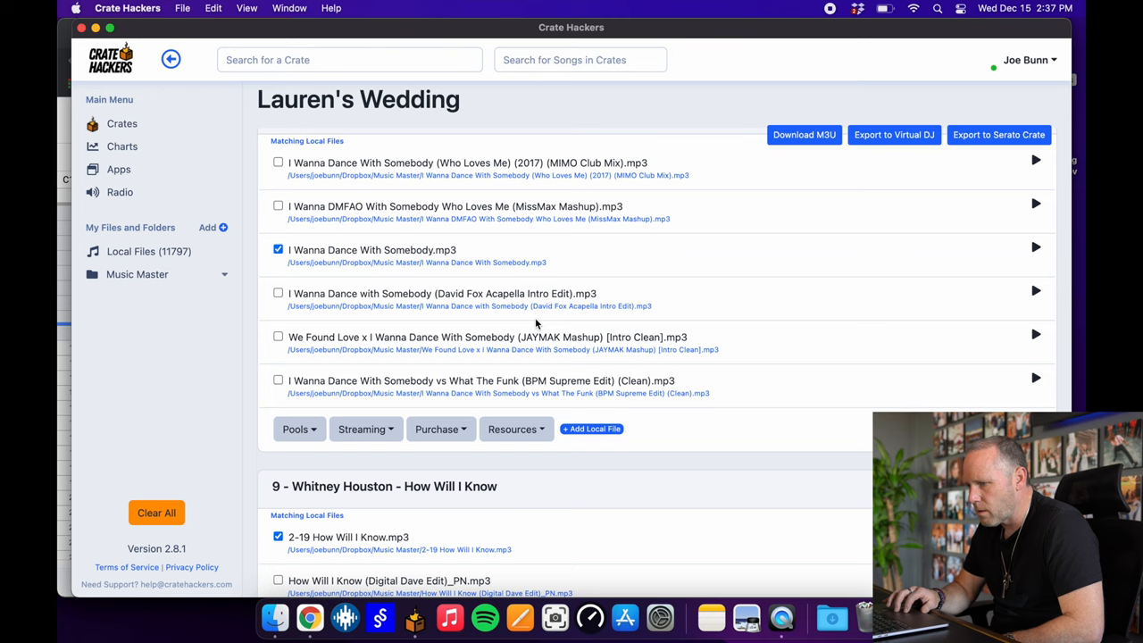
scroll("down", 3)
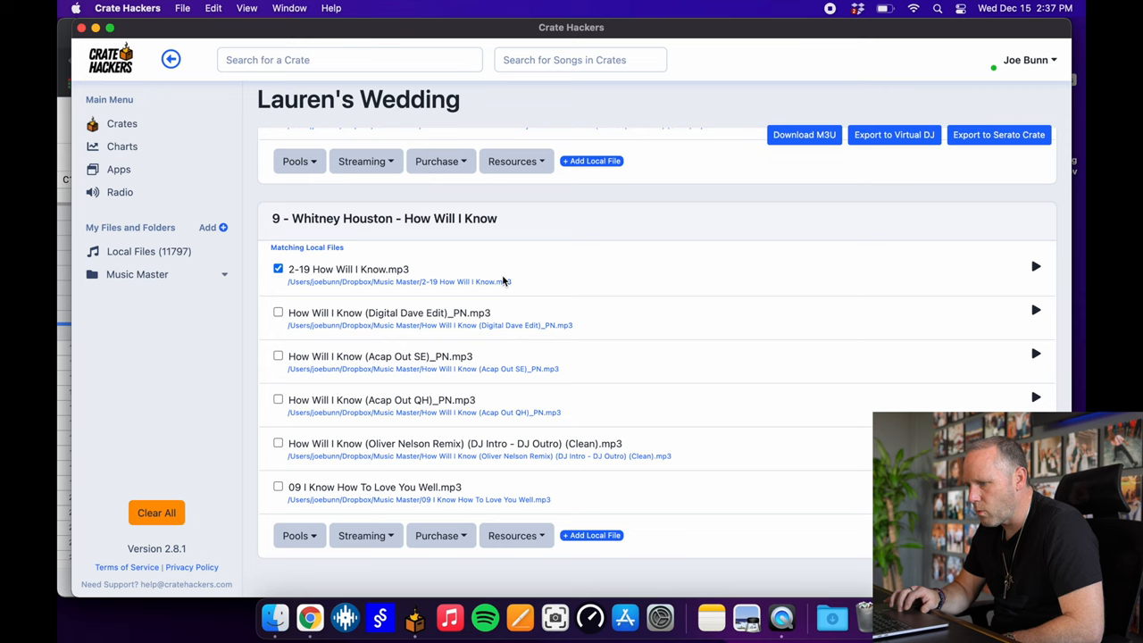
- Choose How Will I Know (Digital Dave Edit)_PN.mp3 instead of 2-19 How Will I Know.mp3 and export the crate to Serato
left_click(278, 311)
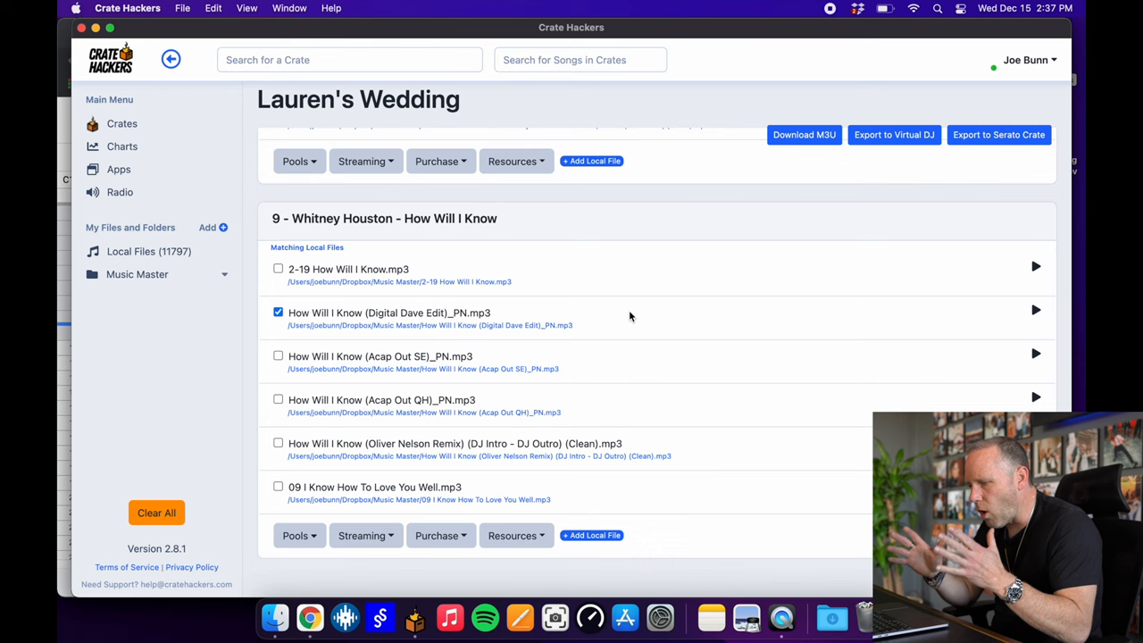
left_click(300, 536)
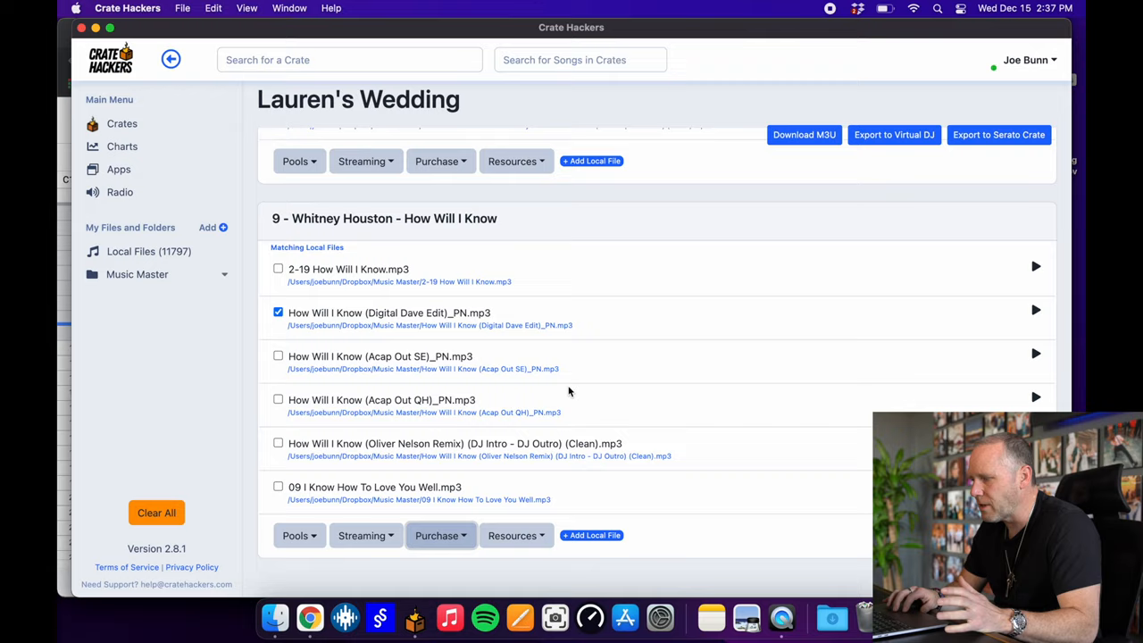
left_click(998, 136)
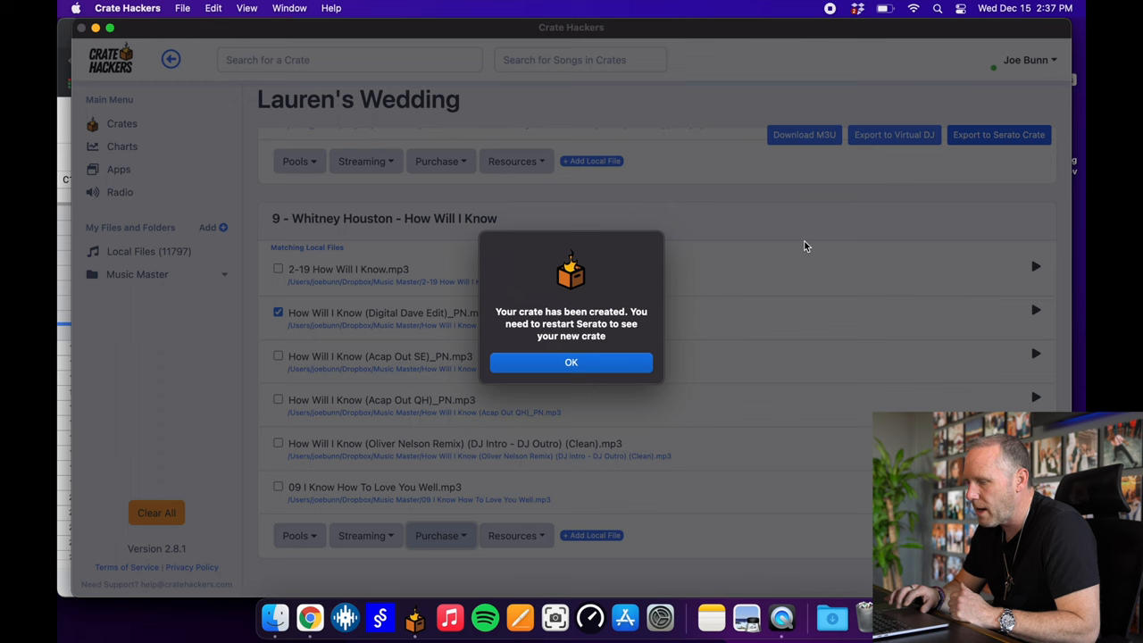
- Acknowledge the 'Your crate has been created' notice
left_click(571, 361)
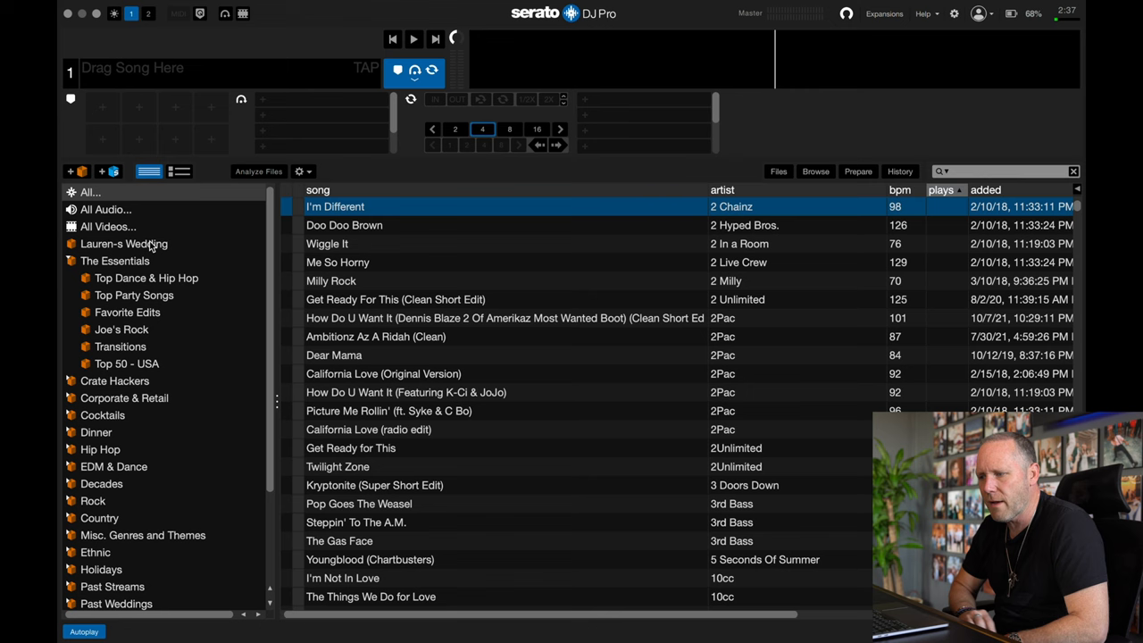
- View the eight imported tracks in the Lauren's Wedding crate
left_click(124, 242)
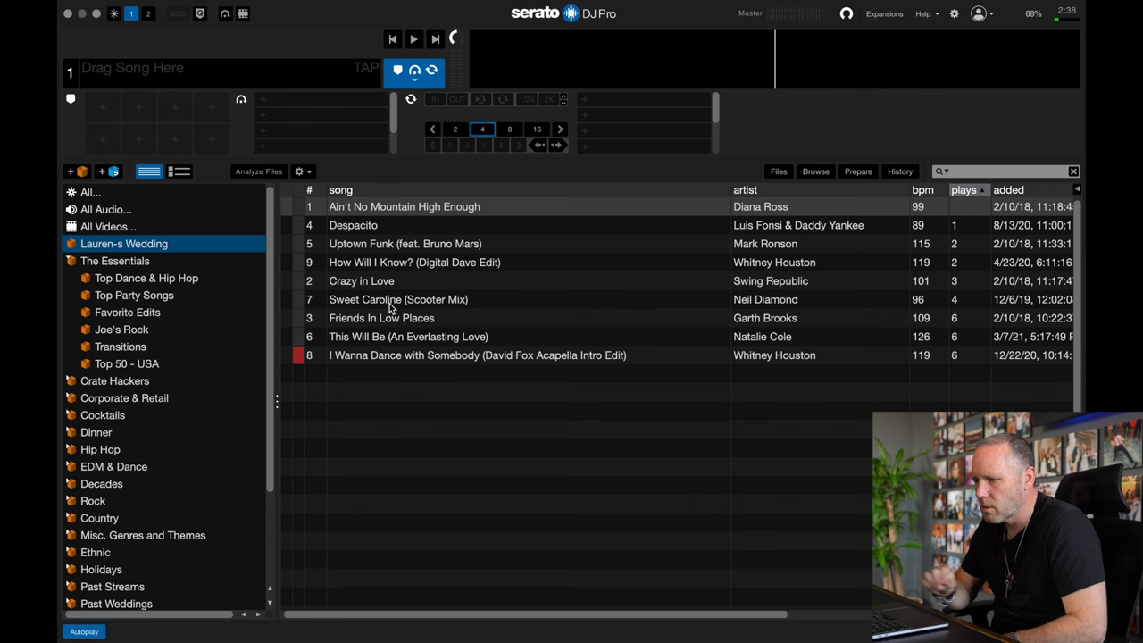
left_click(309, 190)
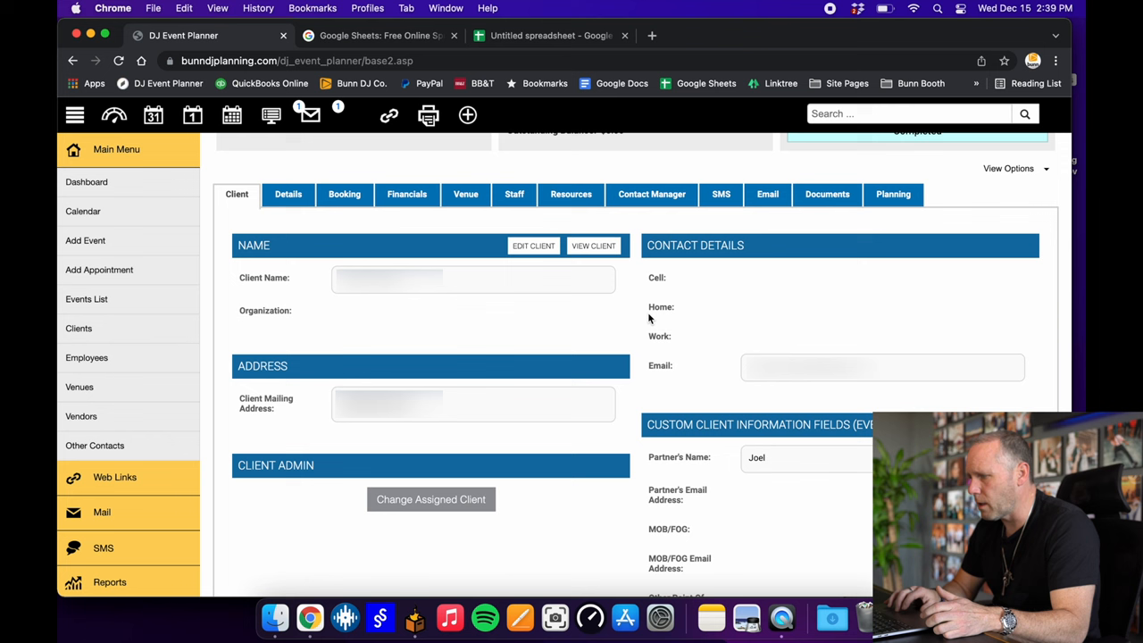
- Locate the cocktail hour Spotify playlist URL in the printed company event planner document
left_click(893, 193)
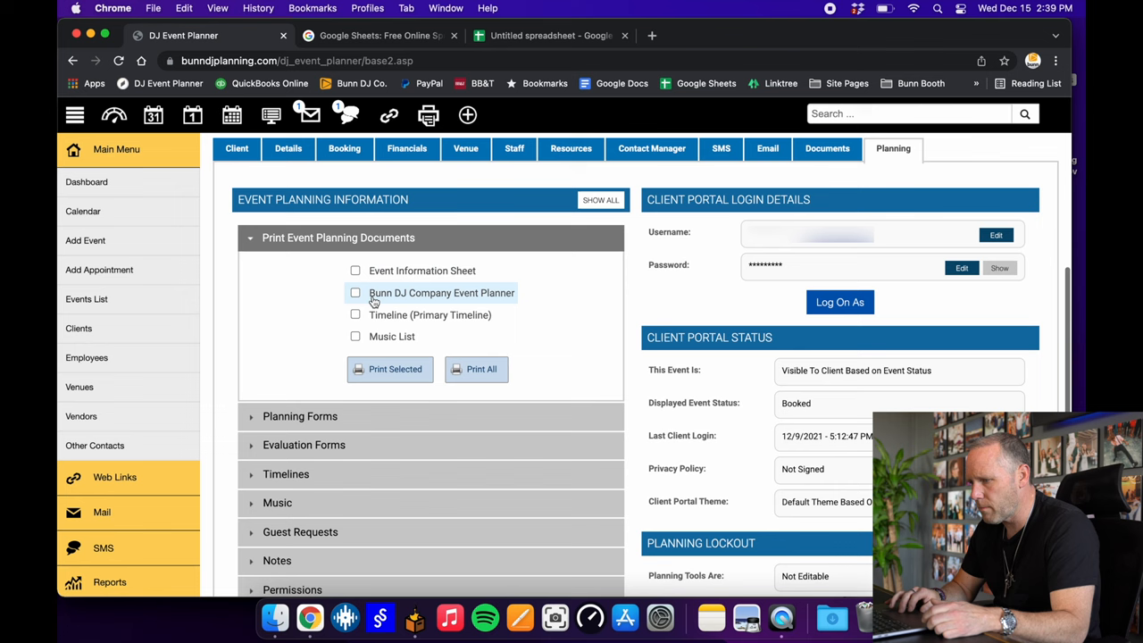
left_click(389, 368)
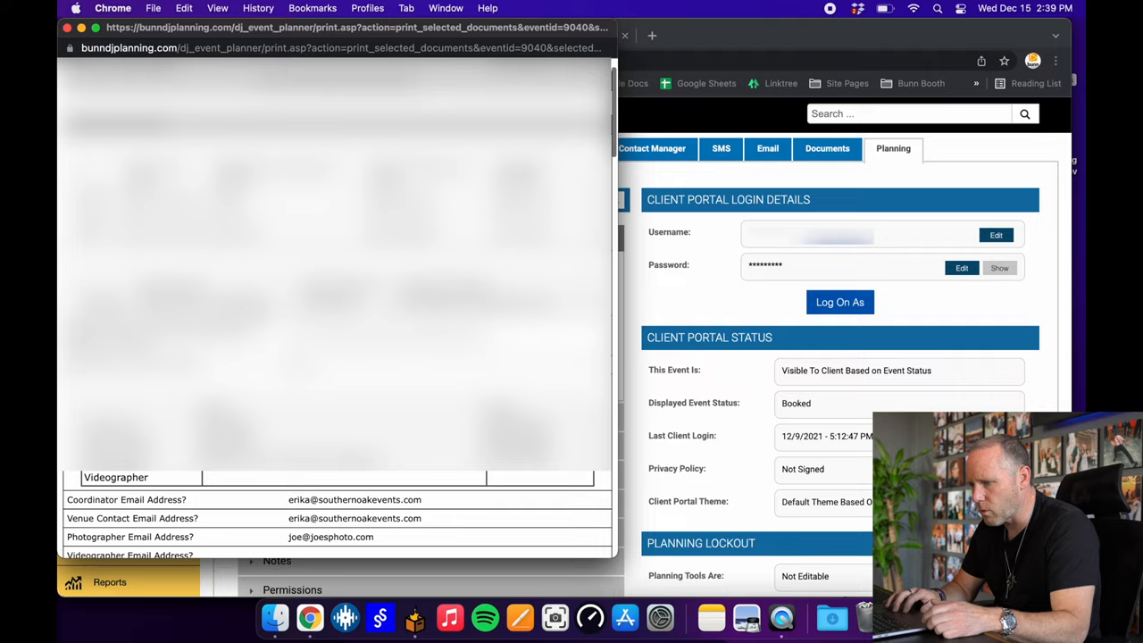
scroll("down", 3)
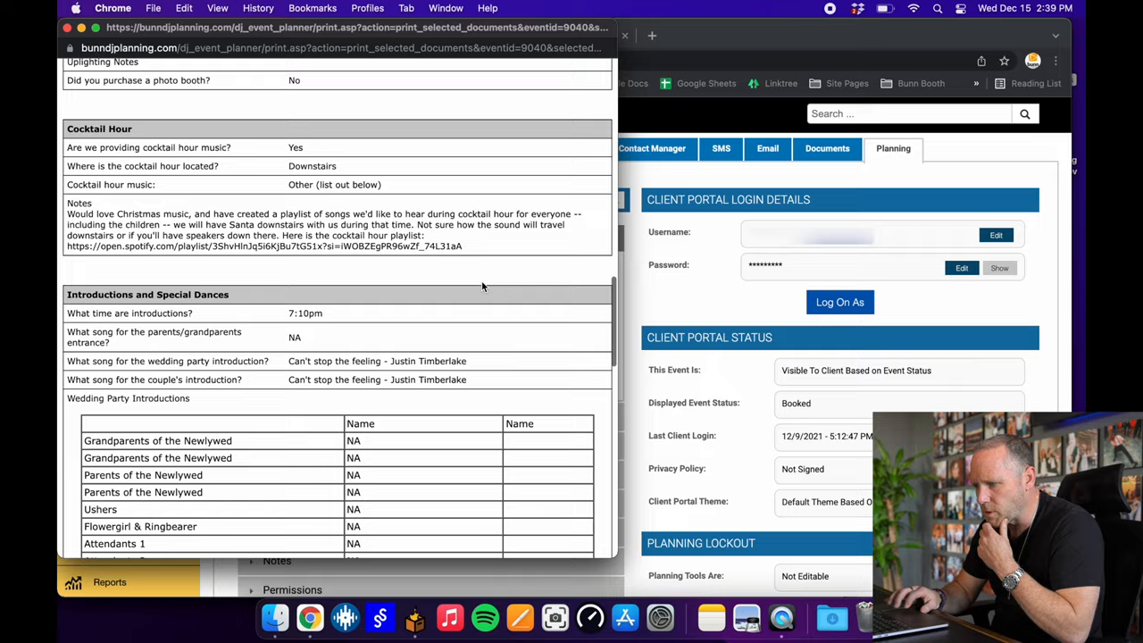
scroll("down", 3)
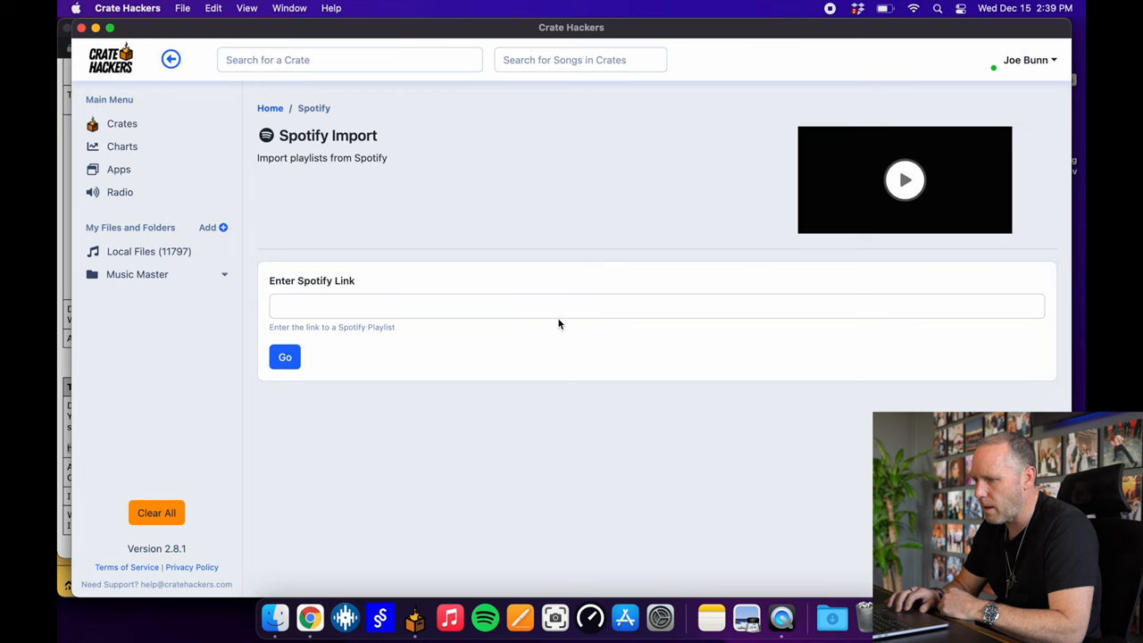
- Paste the wedding's Spotify playlist URL into the Spotify Import field and start the import
left_click(284, 357)
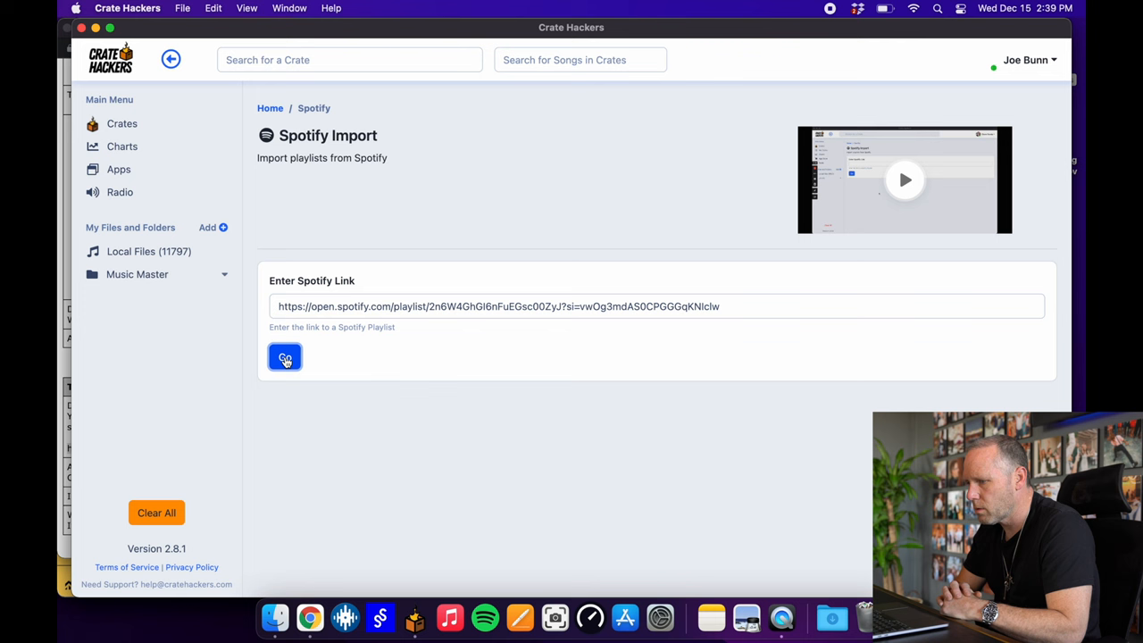
left_click(284, 357)
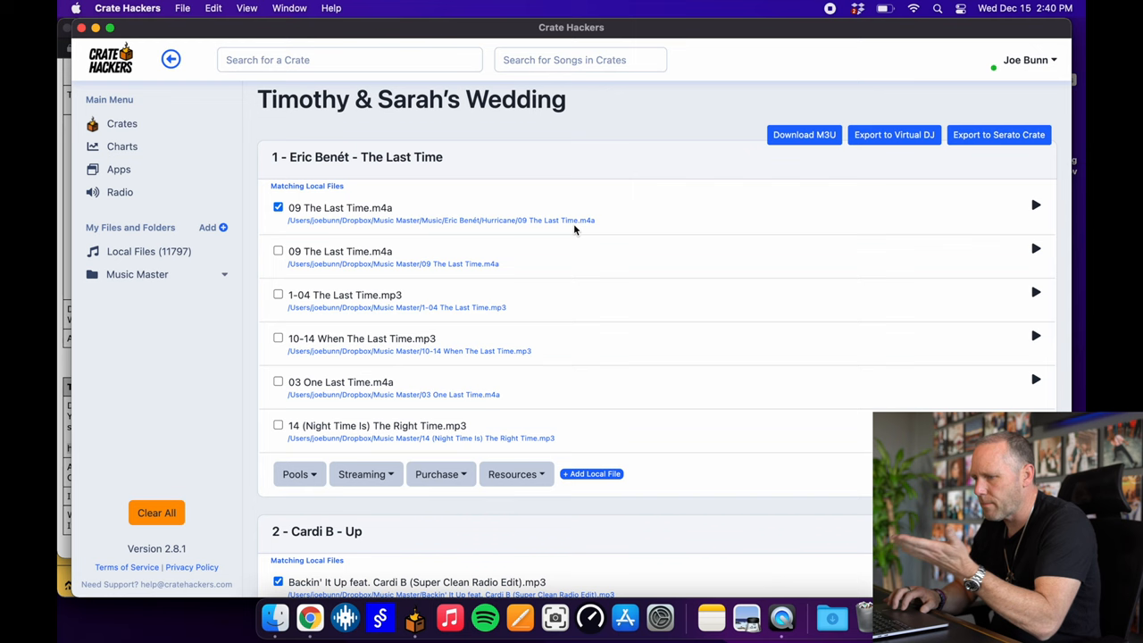
- Check the ticked matching local files for the Timothy & Sarah's Wedding tracks through #20
scroll("down", 3)
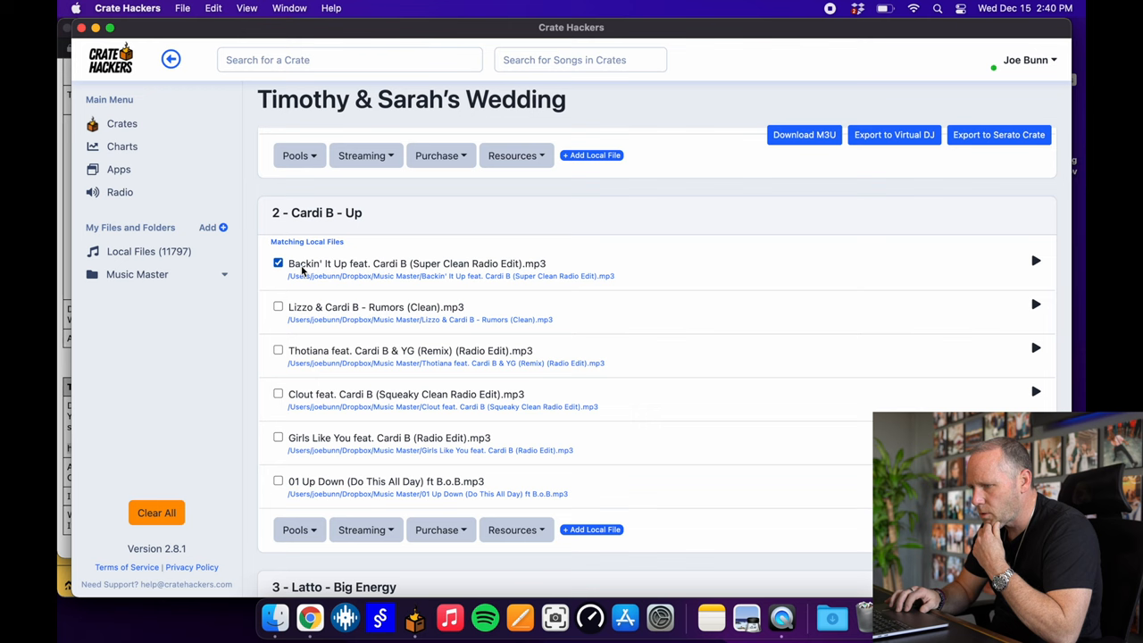
scroll("down", 3)
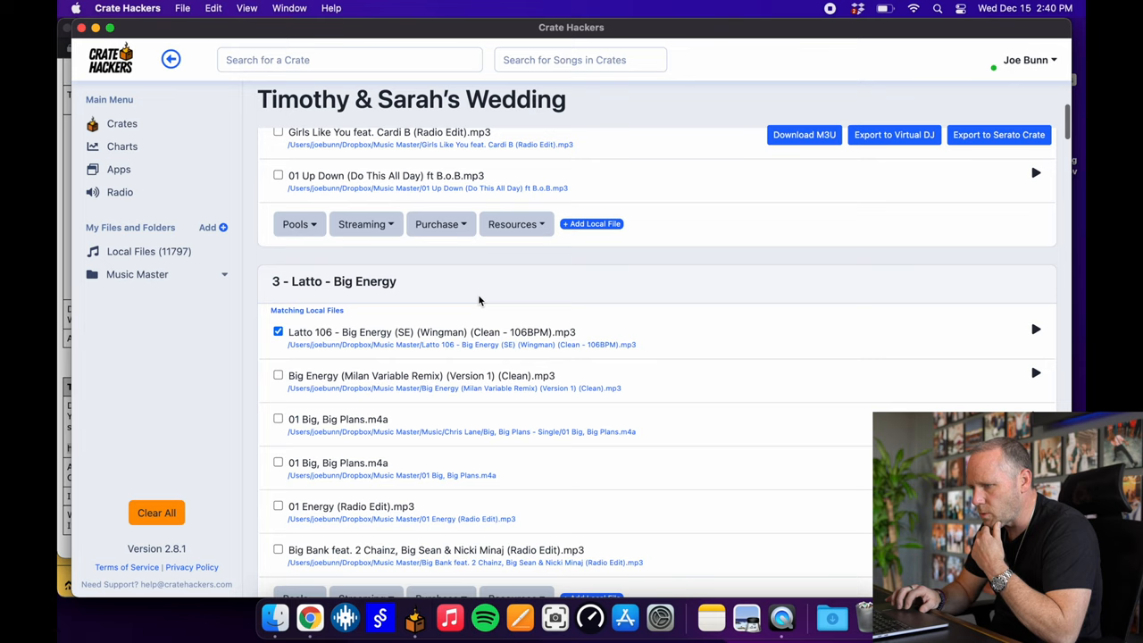
scroll("down", 3)
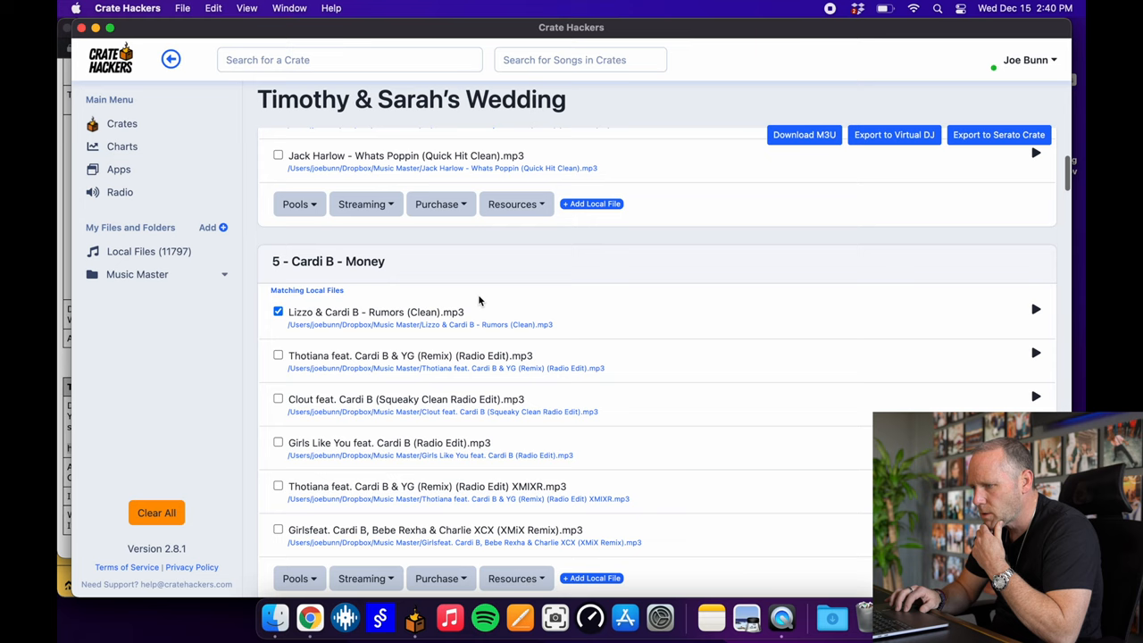
scroll("down", 3)
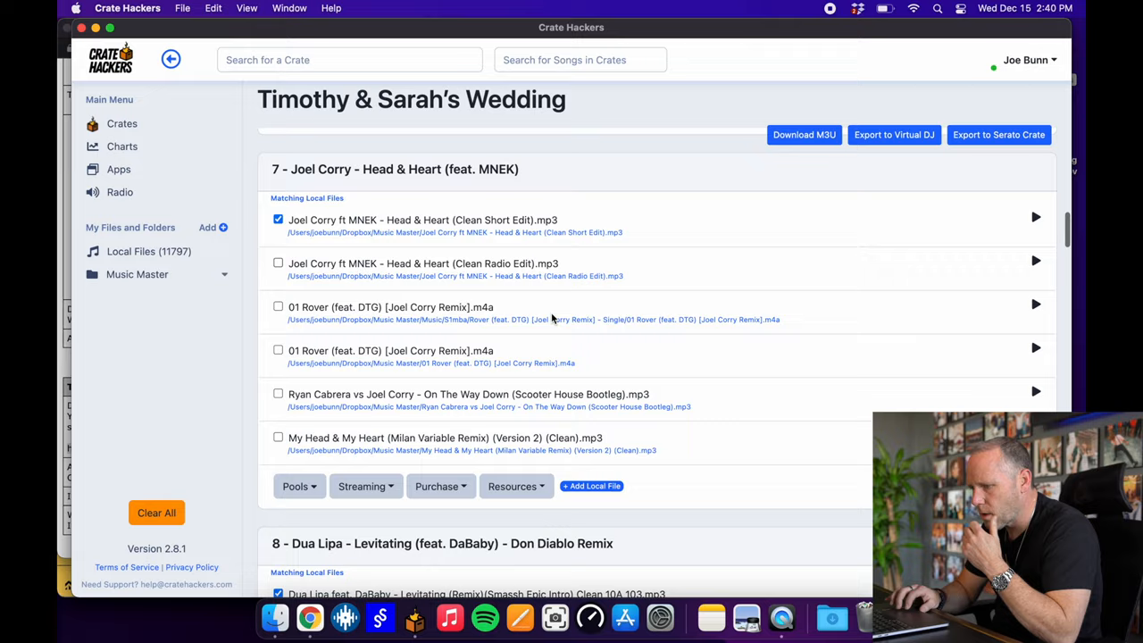
scroll("down", 3)
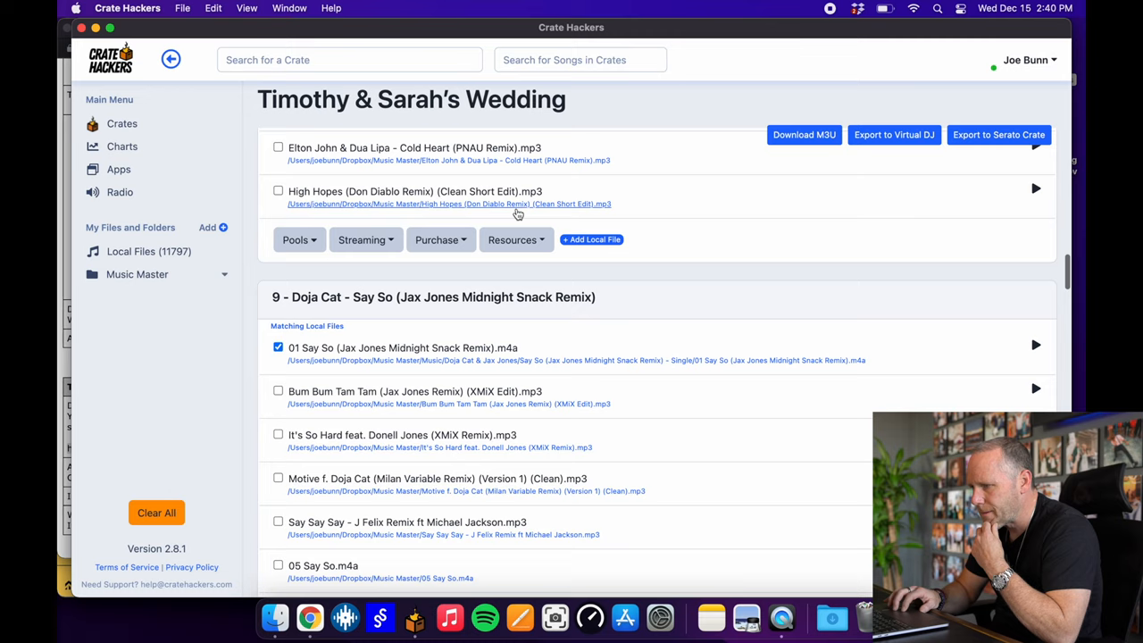
scroll("down", 3)
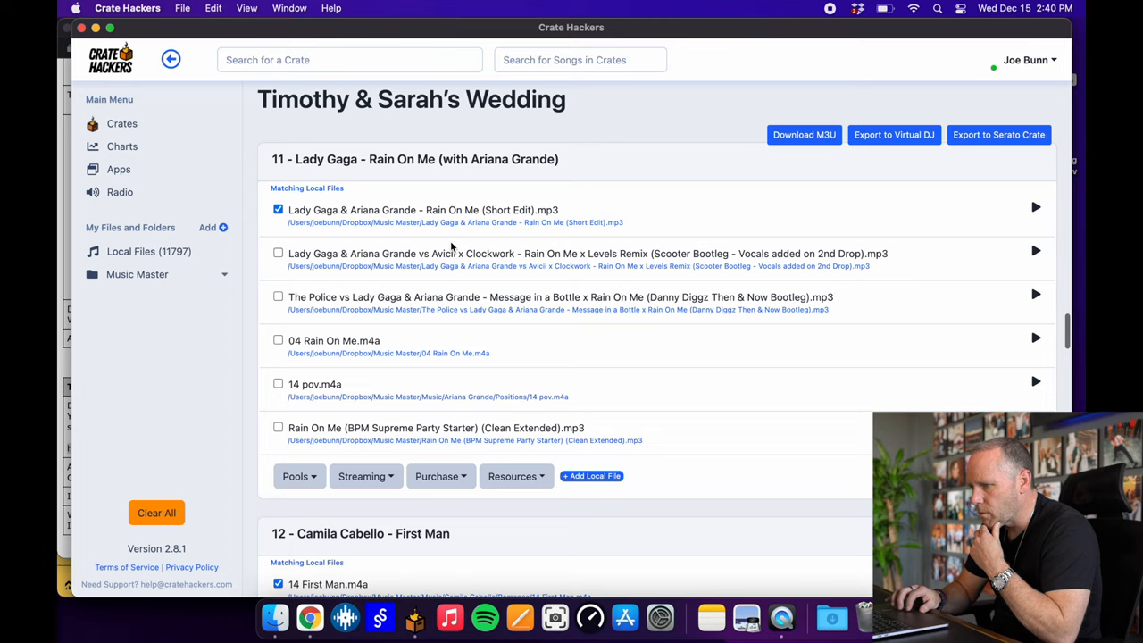
scroll("down", 3)
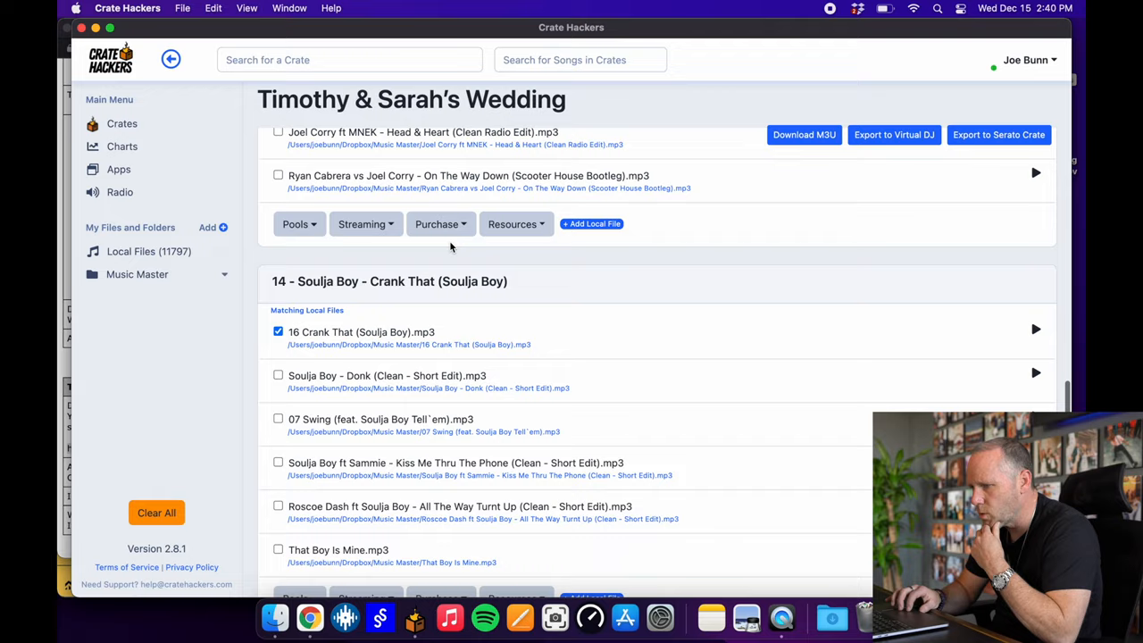
scroll("down", 3)
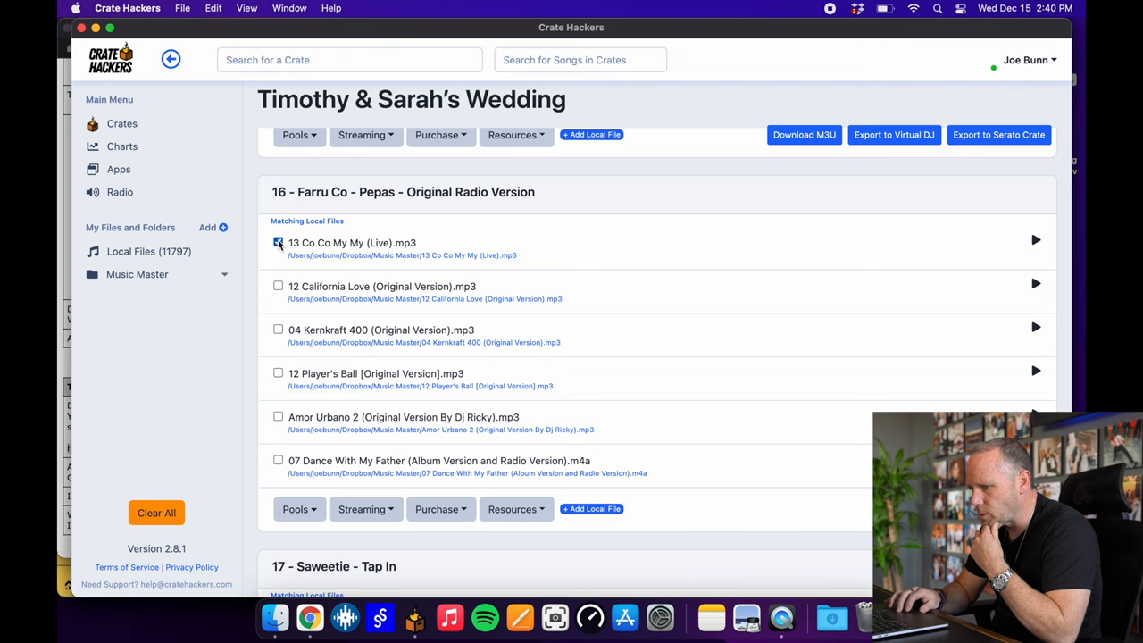
scroll("down", 3)
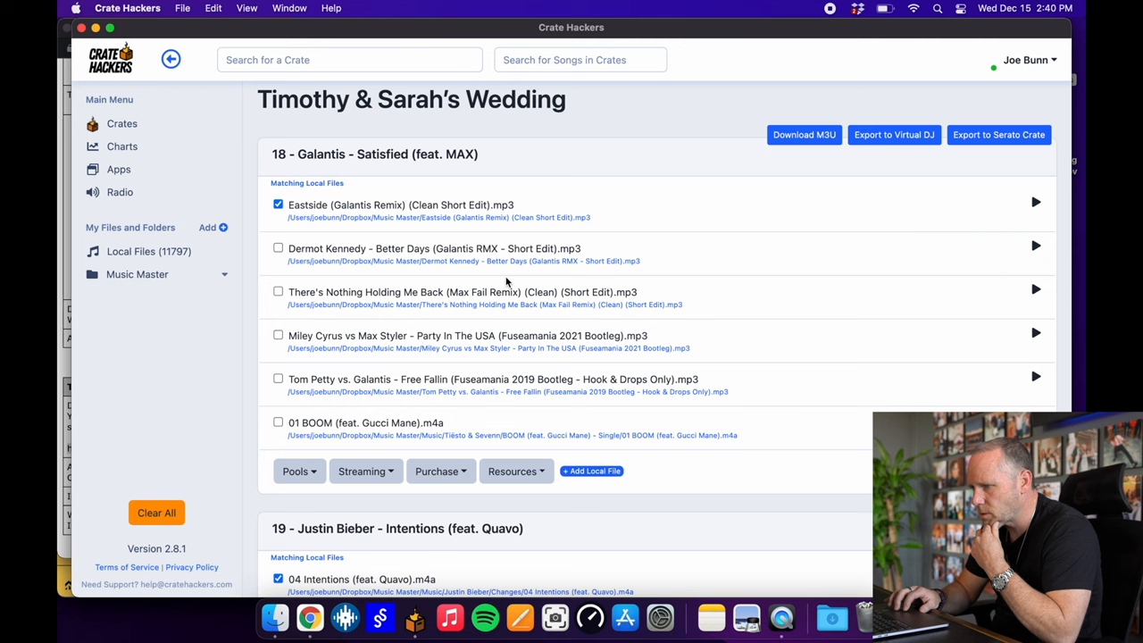
scroll("down", 3)
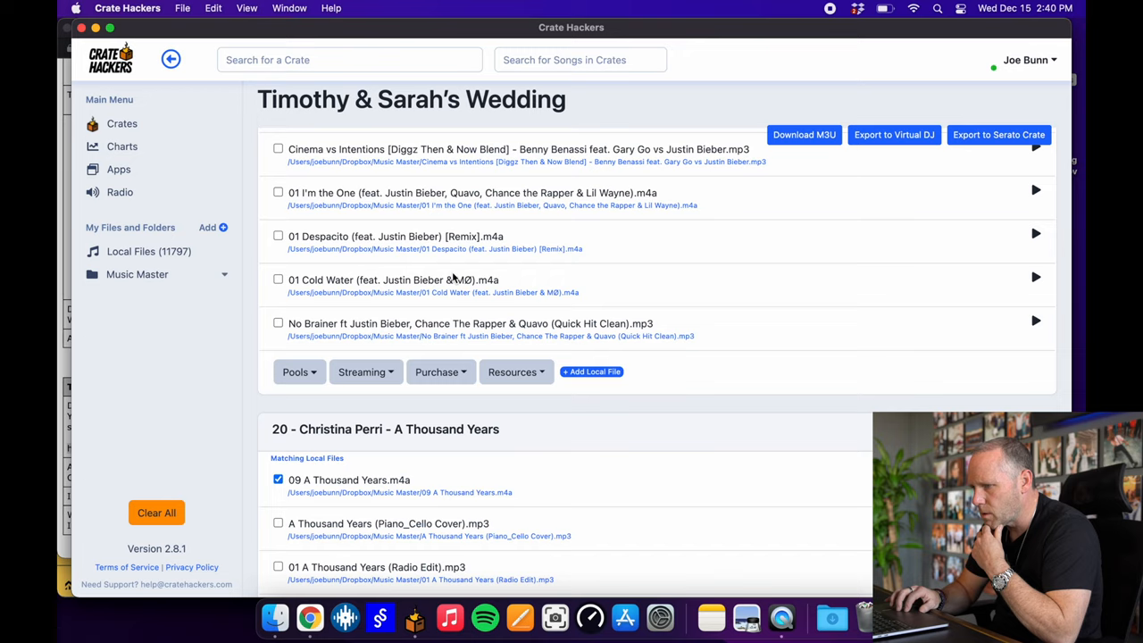
scroll("down", 3)
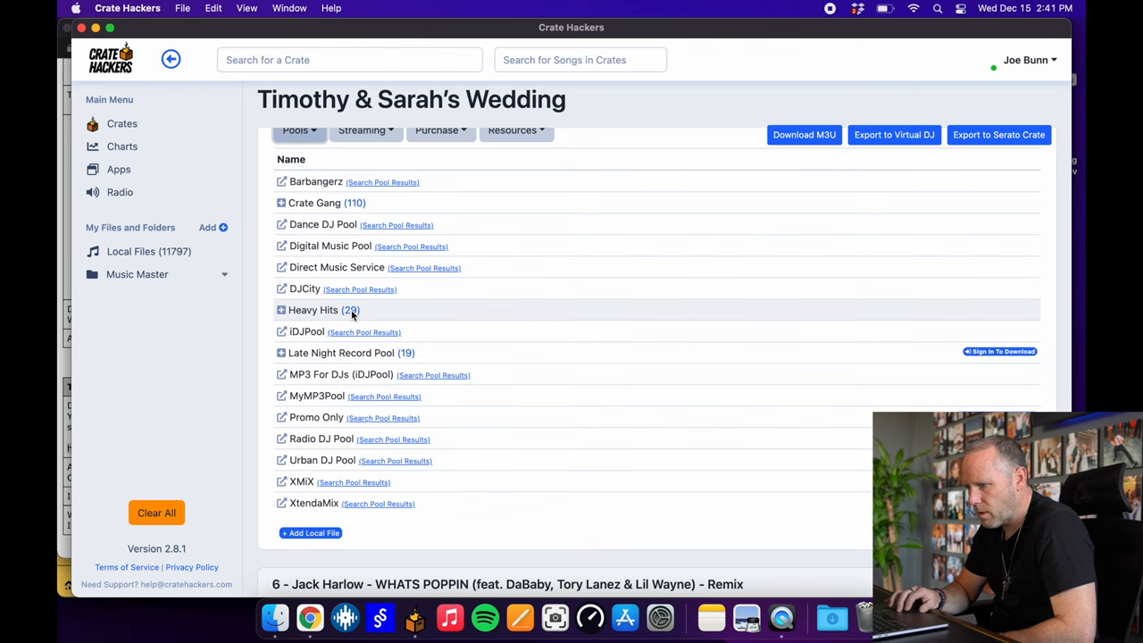
- Search the Heavy Hits record pool for Cardi B's Money
left_click(282, 310)
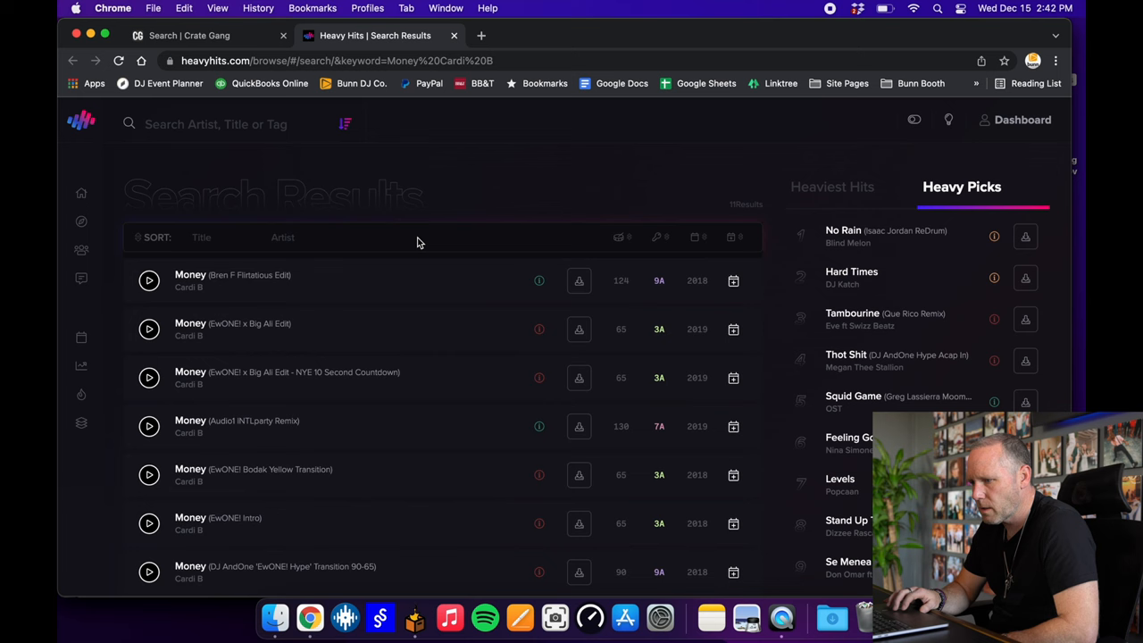
- Download a version of Cardi B's Money from the Heavy Hits search results
scroll("down", 3)
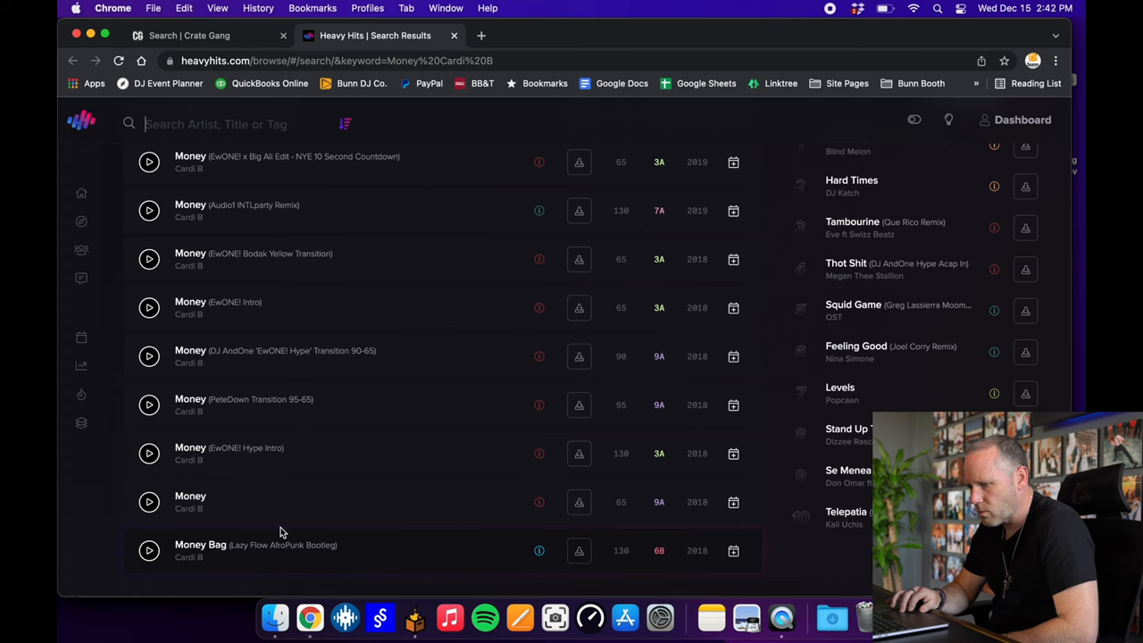
left_click(578, 502)
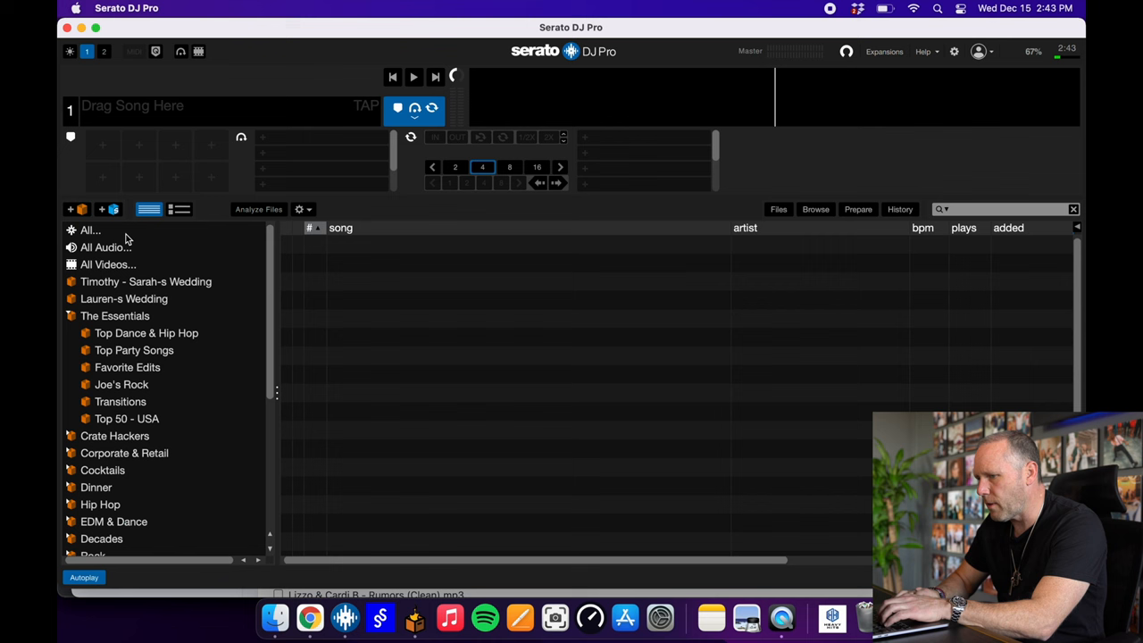
- Search the Serato library for Signed Sealed Delivered, then money cardi to confirm Money (Clean), and clear the search
type("signe seal")
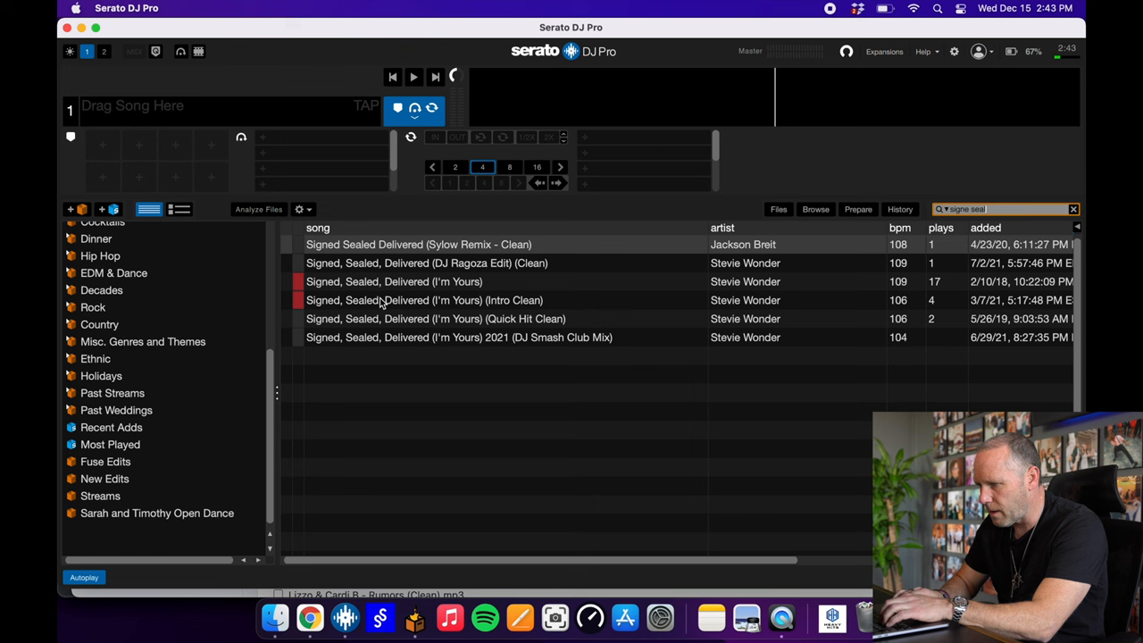
type("money cardi")
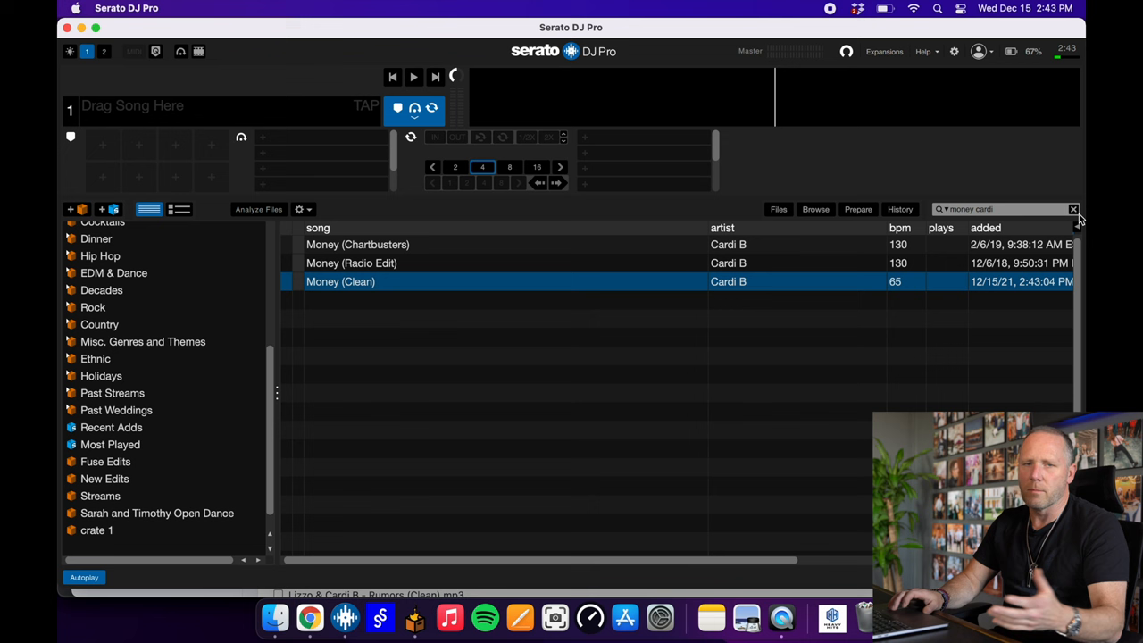
left_click(1073, 209)
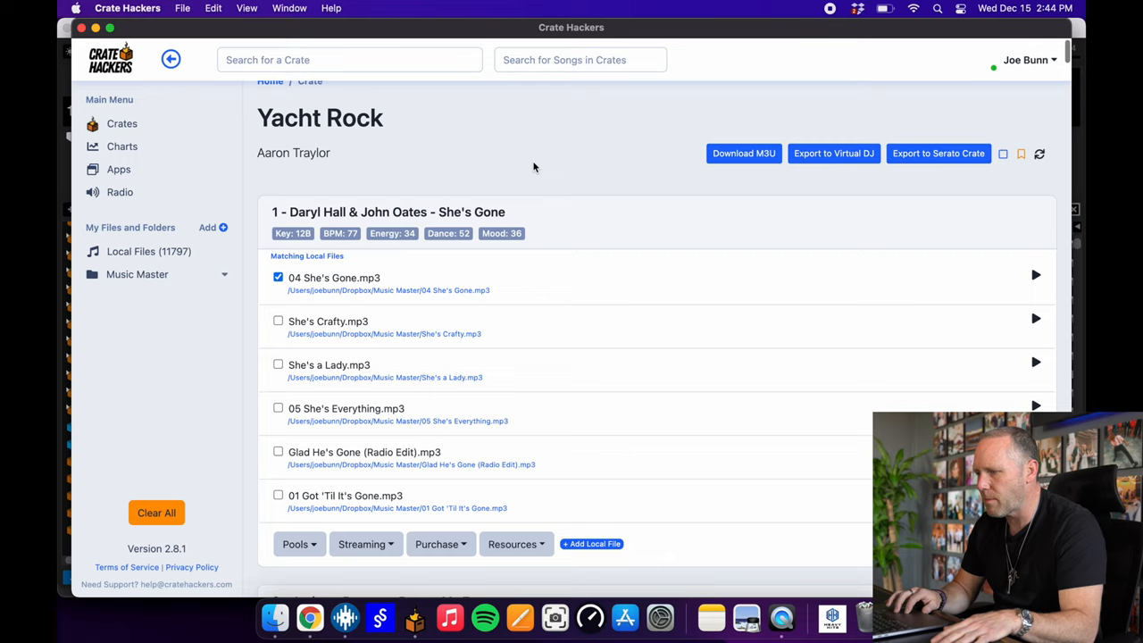
- Scroll through the Yacht Rock crate's matched local files down to #9, Eagles' I Can't Tell You Why
scroll("down", 3)
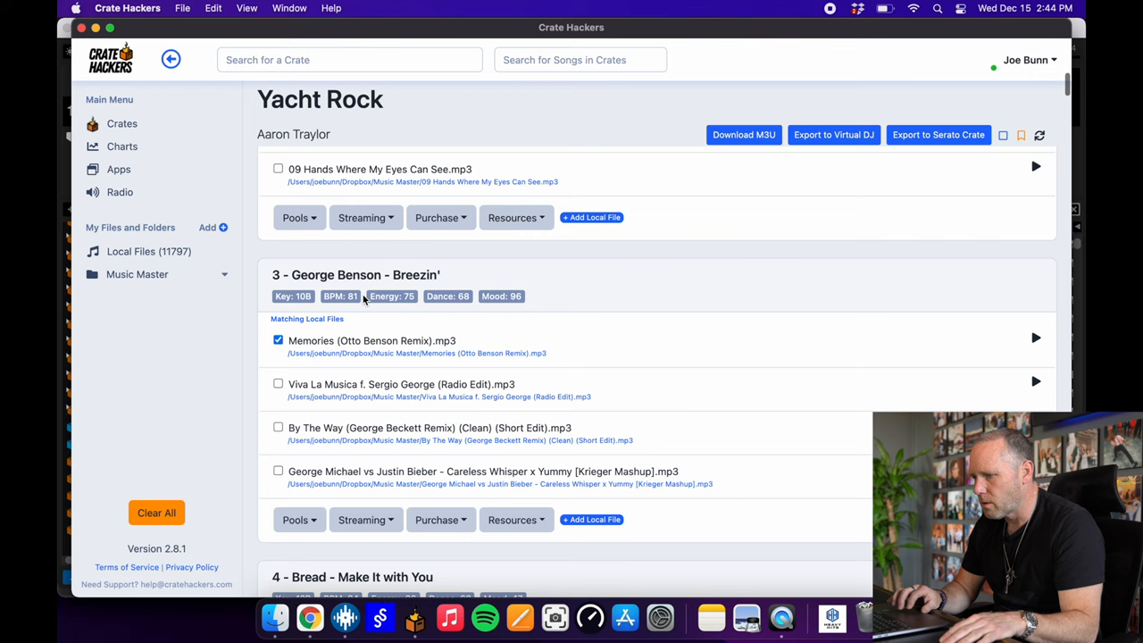
scroll("down", 3)
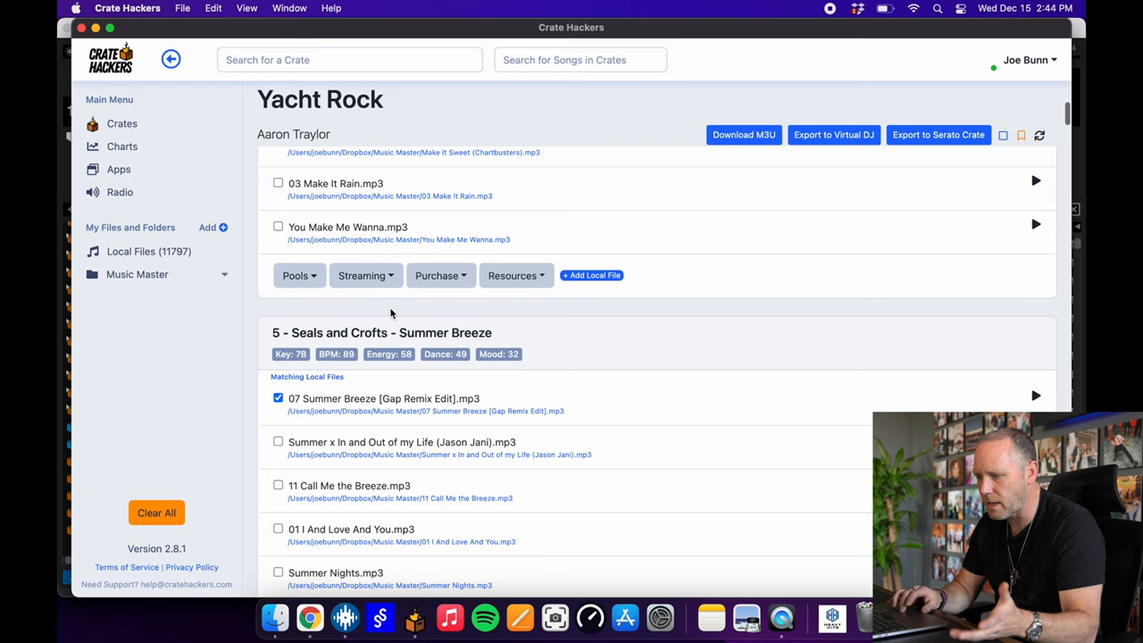
scroll("down", 3)
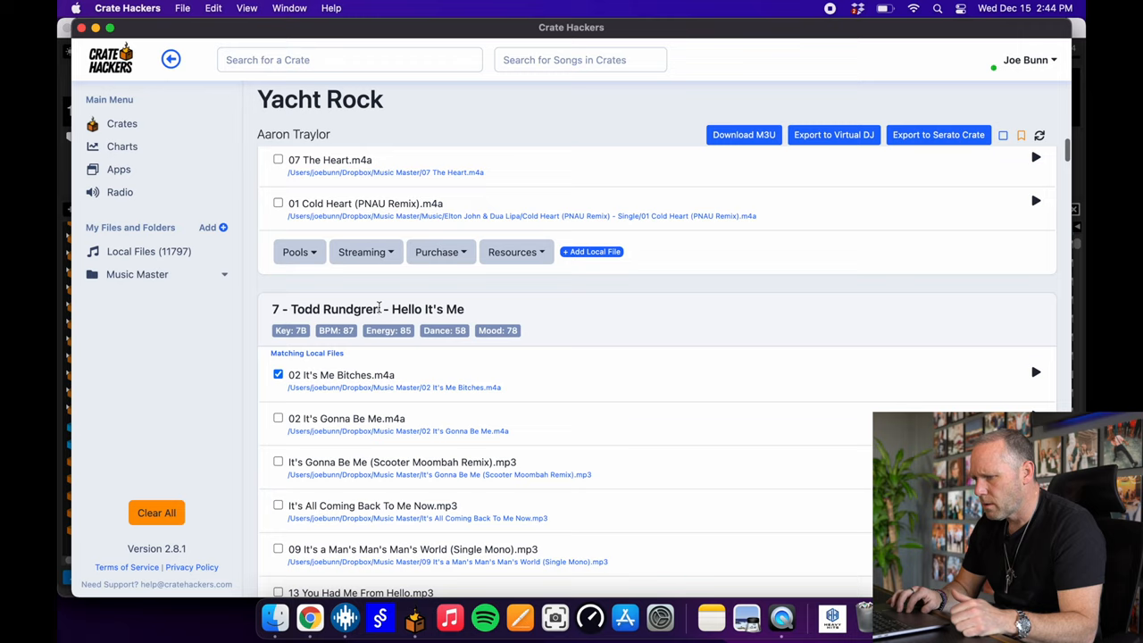
scroll("down", 3)
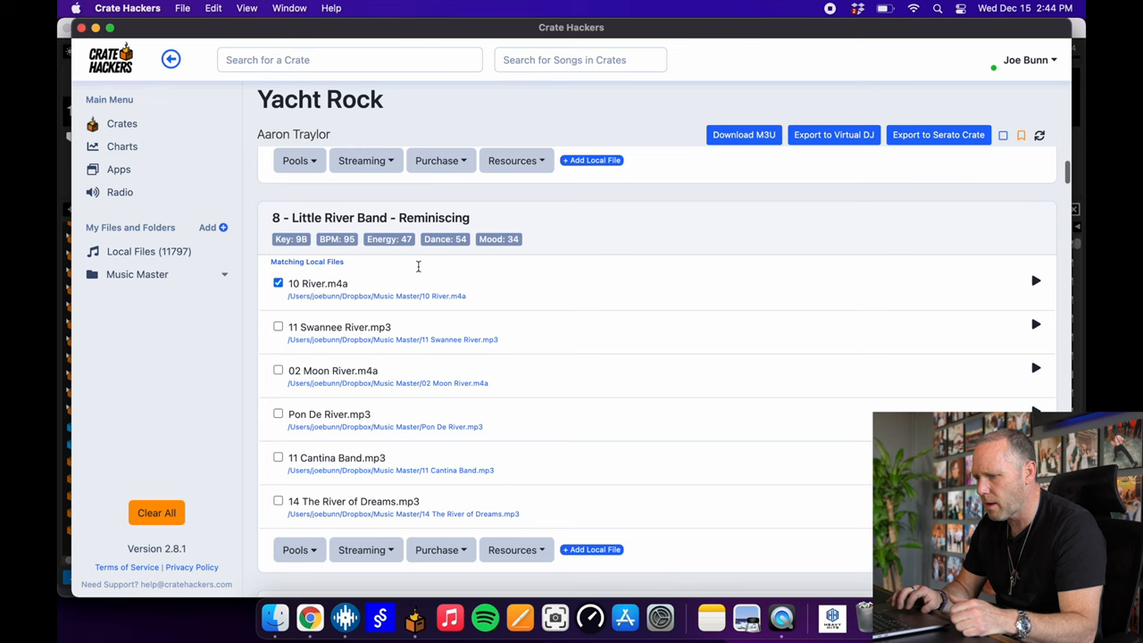
scroll("down", 3)
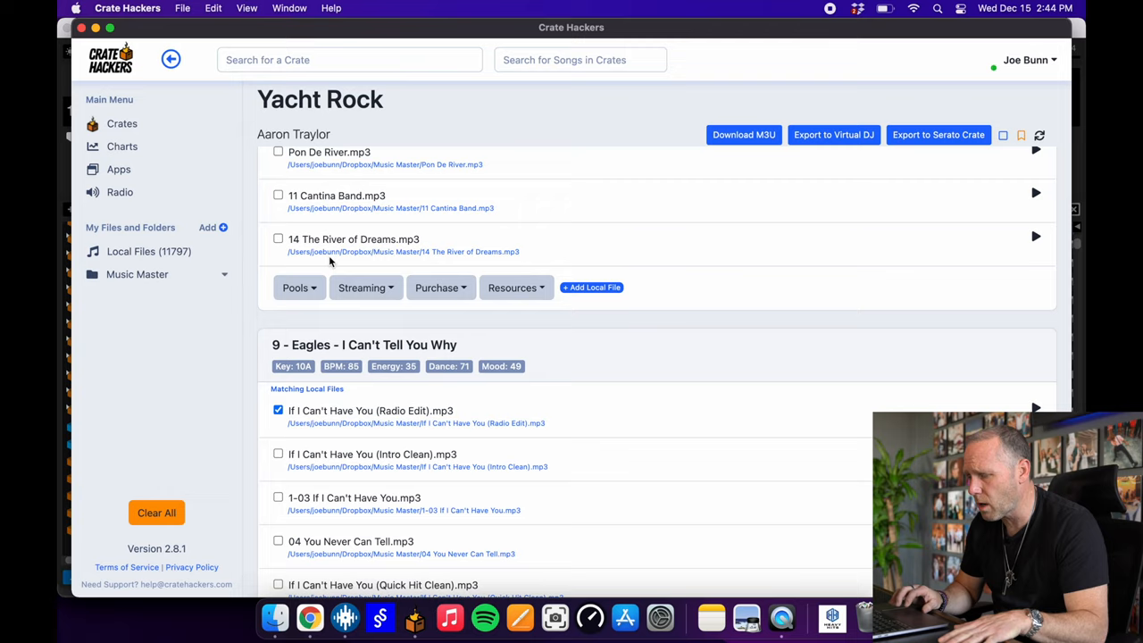